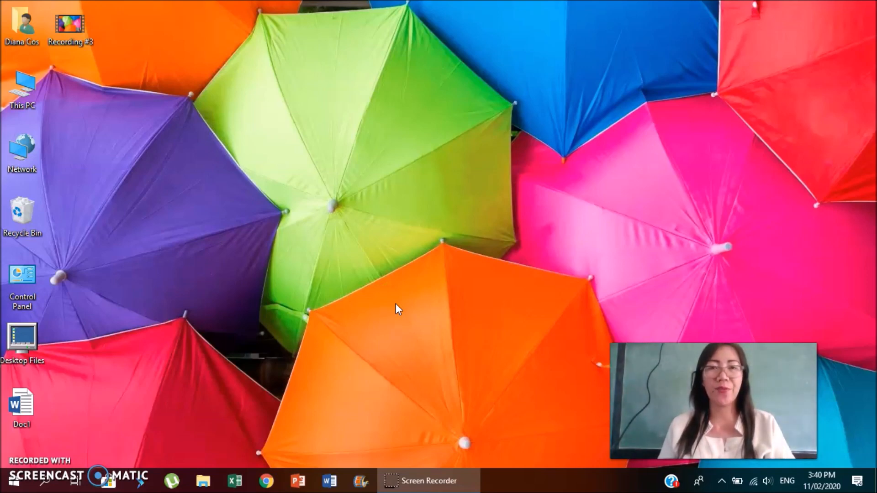
mouse_move(175, 162)
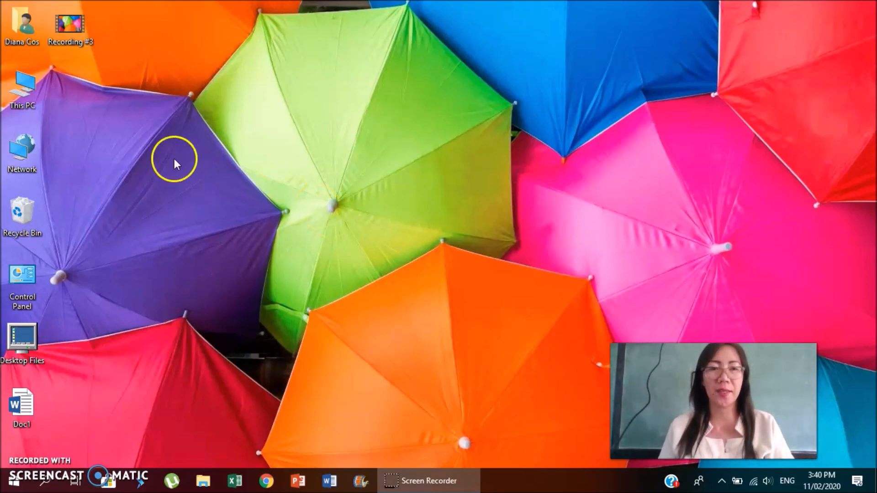
mouse_move(48, 106)
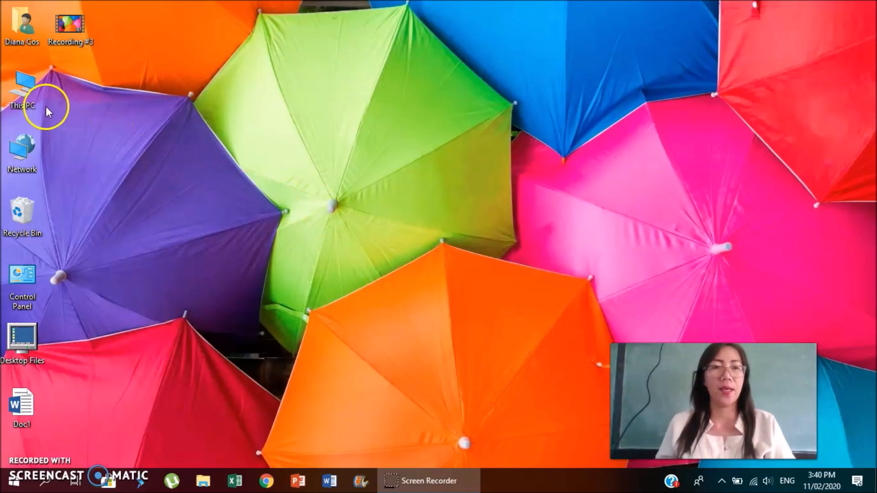
mouse_move(225, 133)
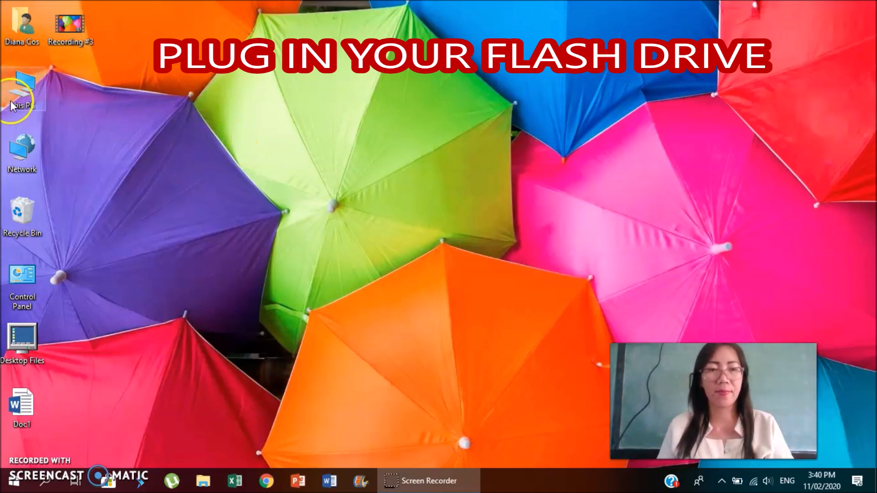
Step: Open This PC from the desktop and maximize the window to show DIANE (D:)
double_click(21, 89)
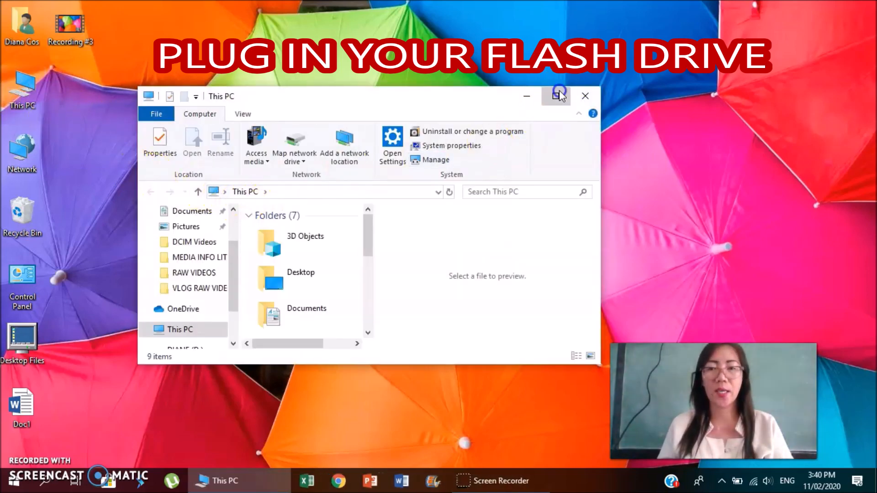
click(556, 96)
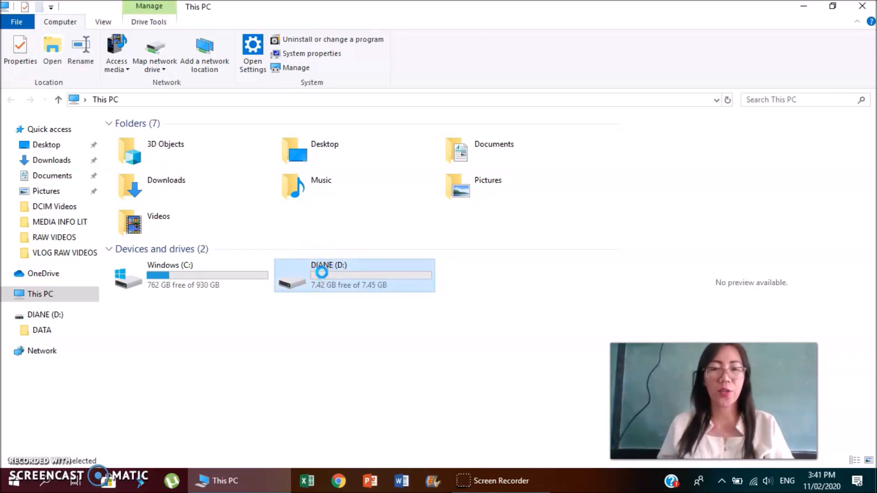
Step: Quick-format the DIANE (D:) drive as NTFS, confirm erasing its data, and close the dialog
right_click(354, 275)
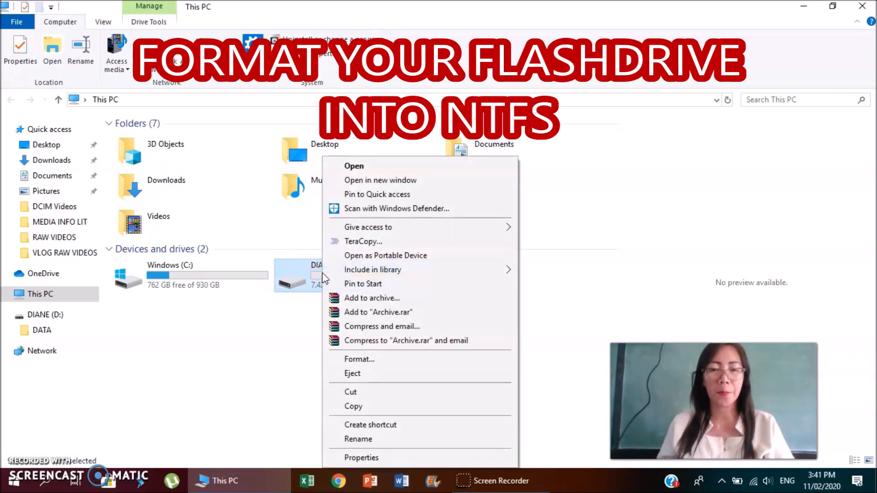
mouse_move(368, 375)
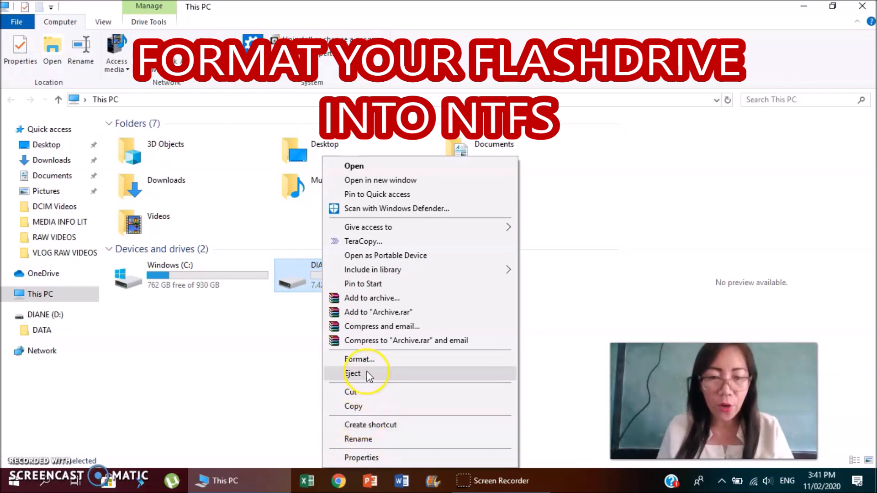
click(360, 359)
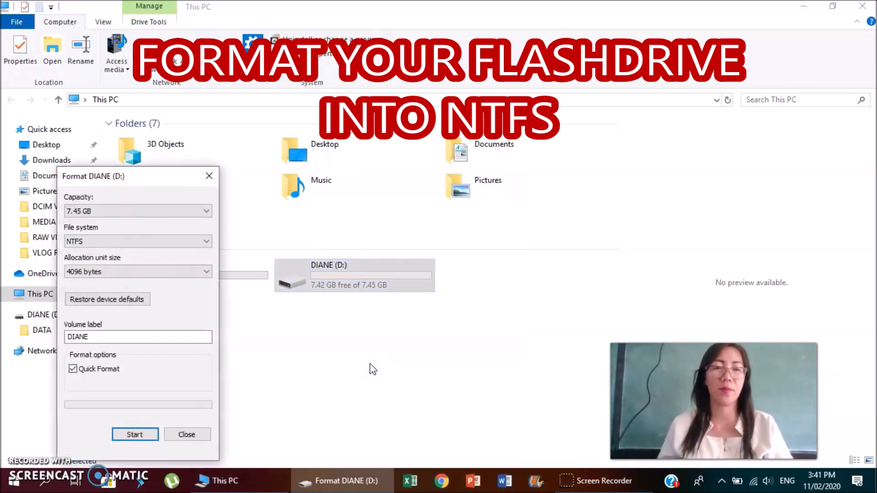
mouse_move(92, 251)
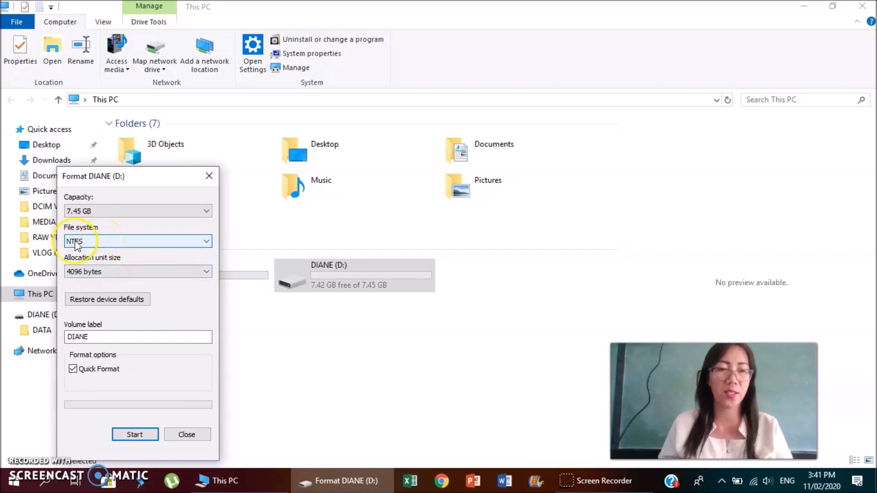
mouse_move(107, 352)
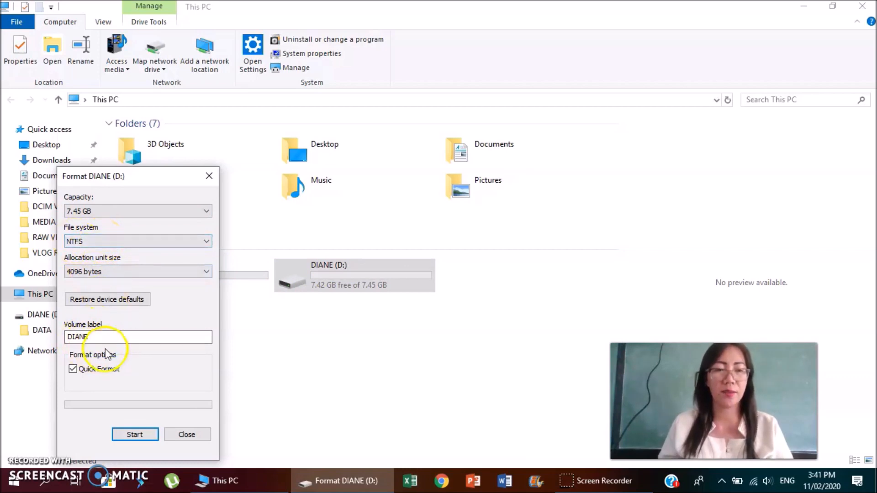
click(72, 368)
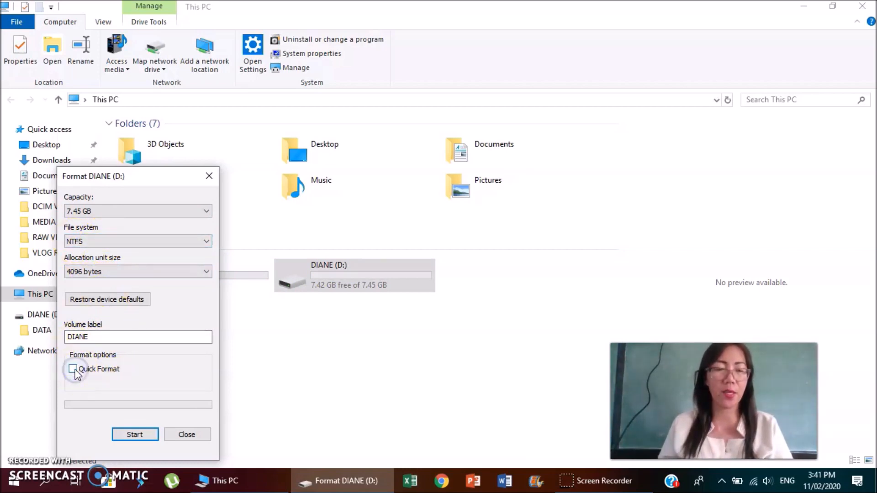
click(73, 368)
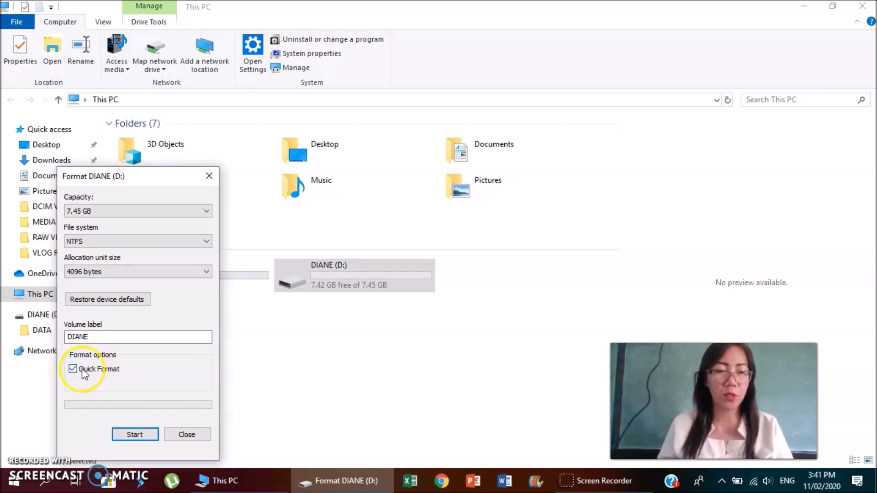
mouse_move(115, 411)
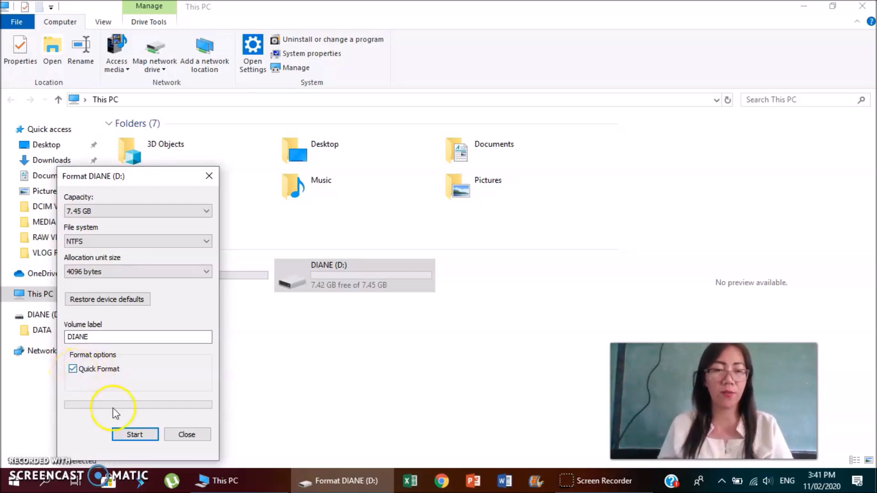
click(135, 435)
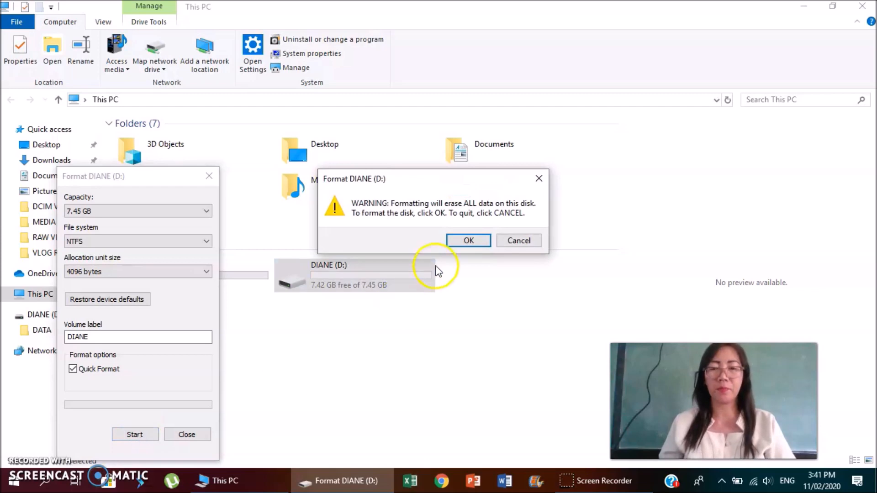
mouse_move(468, 241)
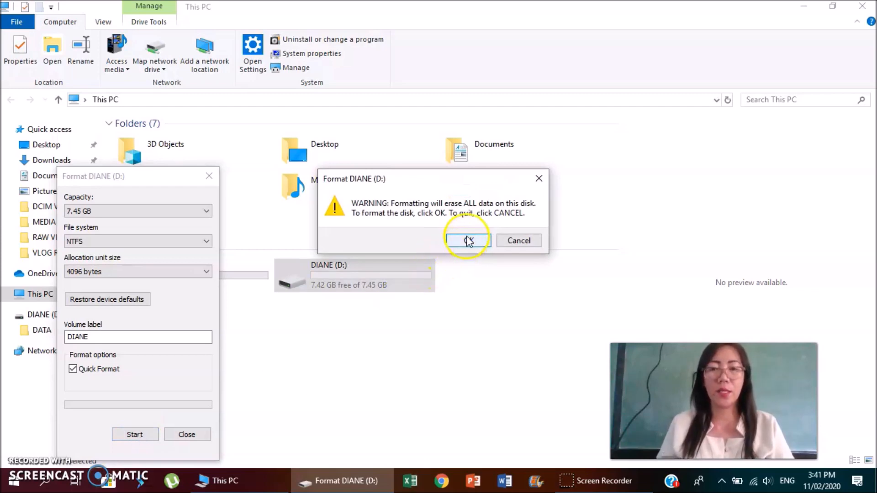
click(467, 241)
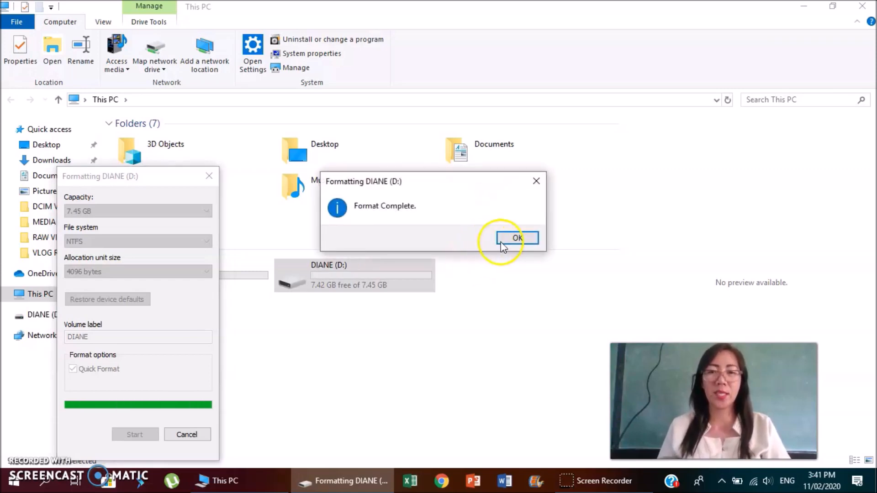
click(515, 238)
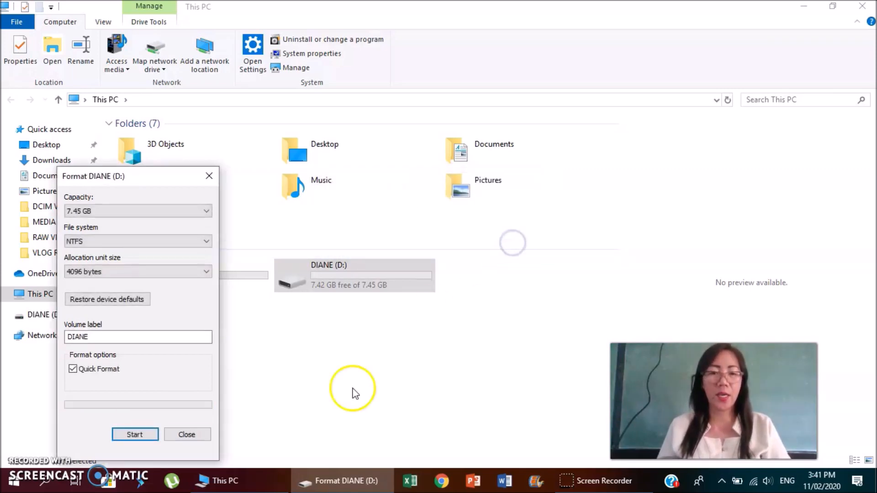
click(187, 434)
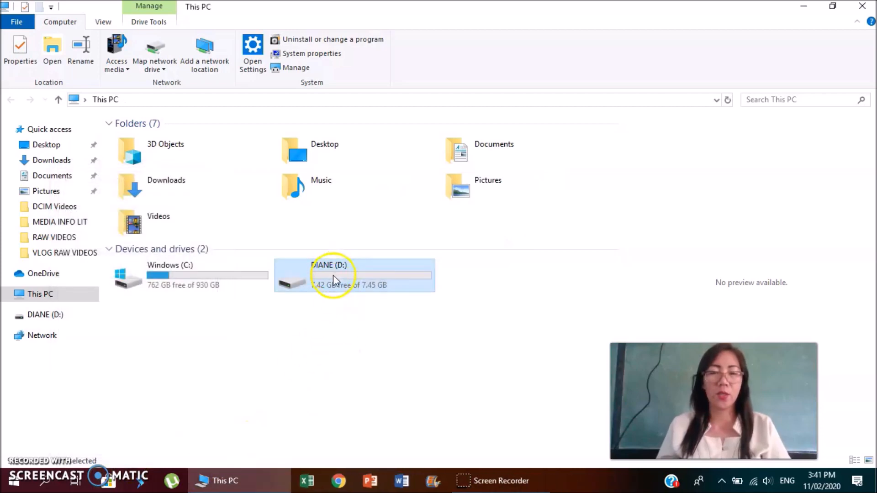
Step: Open the DIANE (D:) drive and create a new folder named DATA
right_click(329, 275)
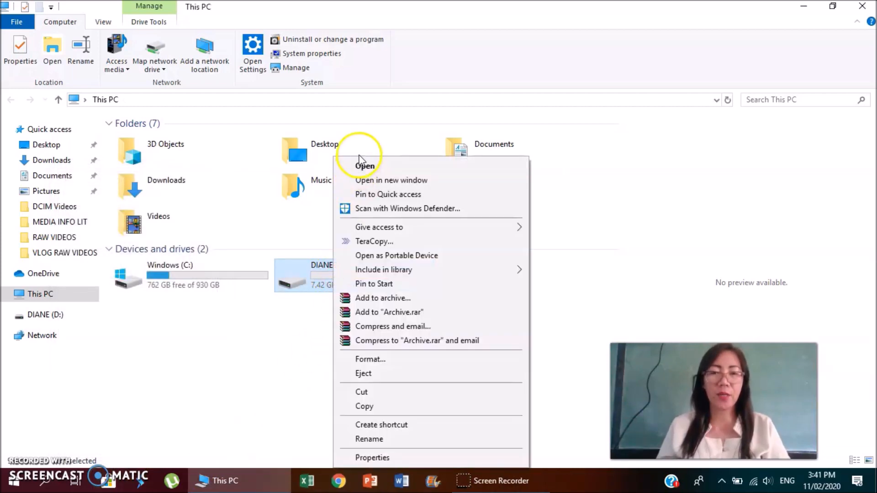
click(364, 165)
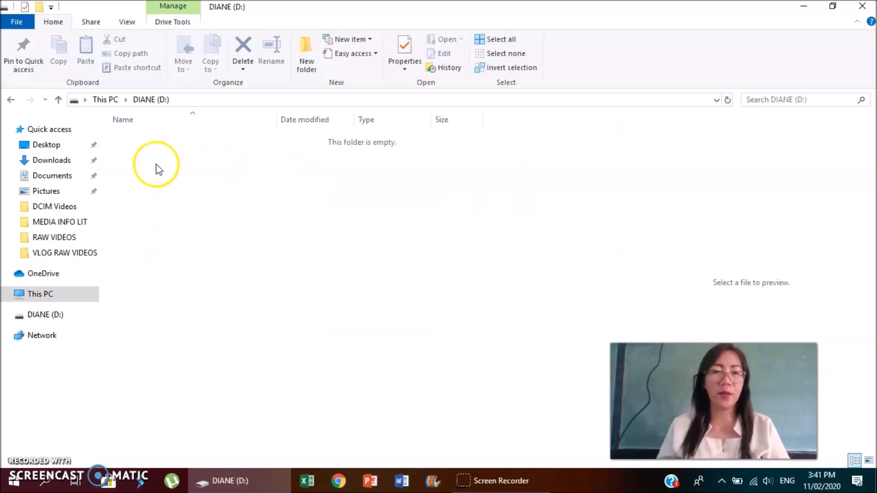
right_click(160, 168)
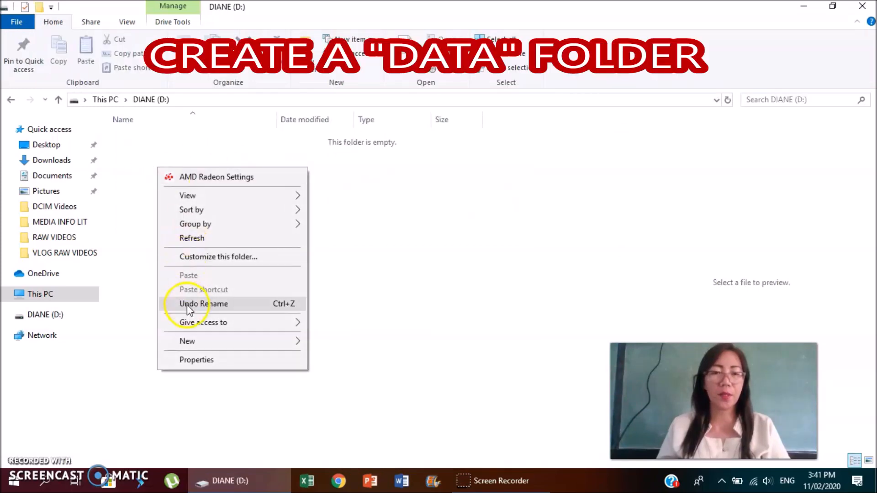
mouse_move(266, 341)
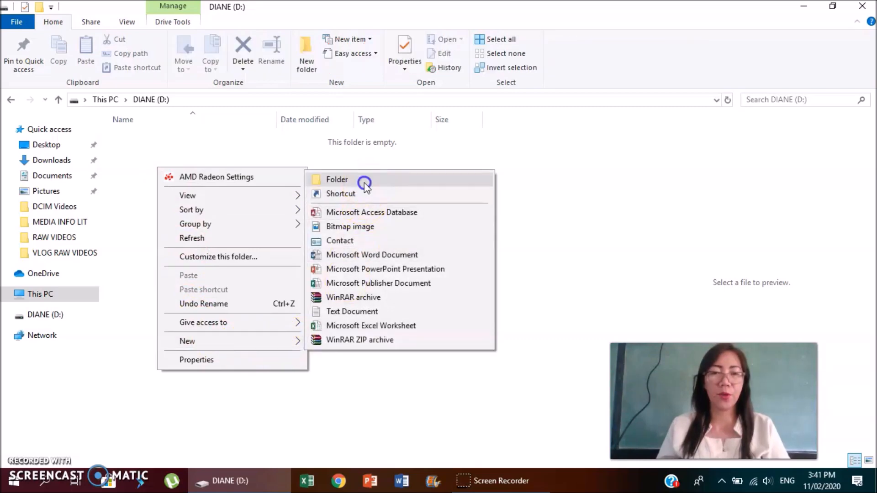
click(336, 179)
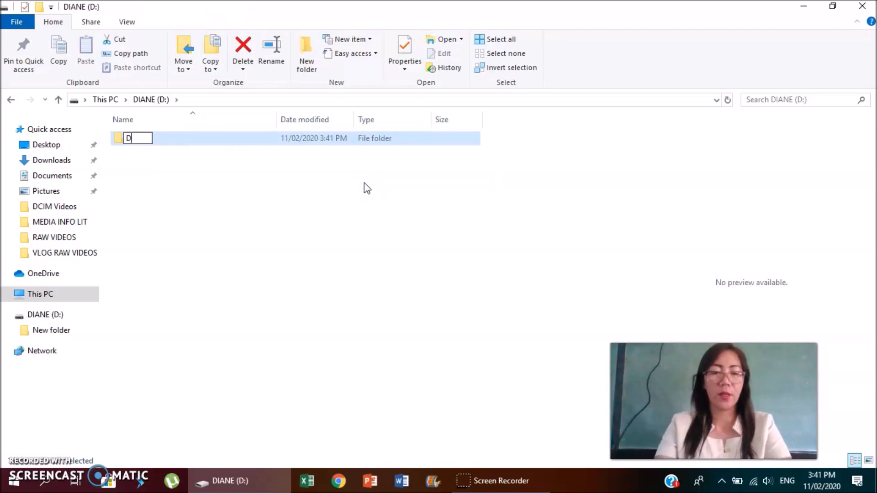
text(ATA)
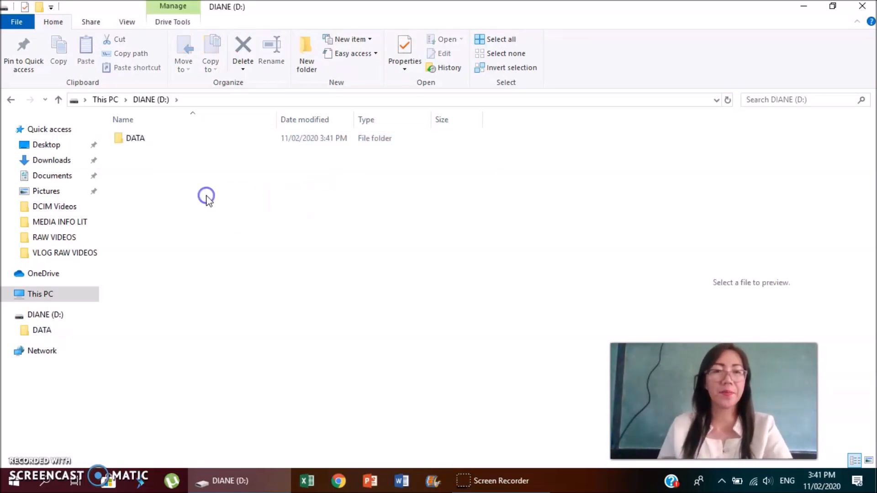
click(136, 138)
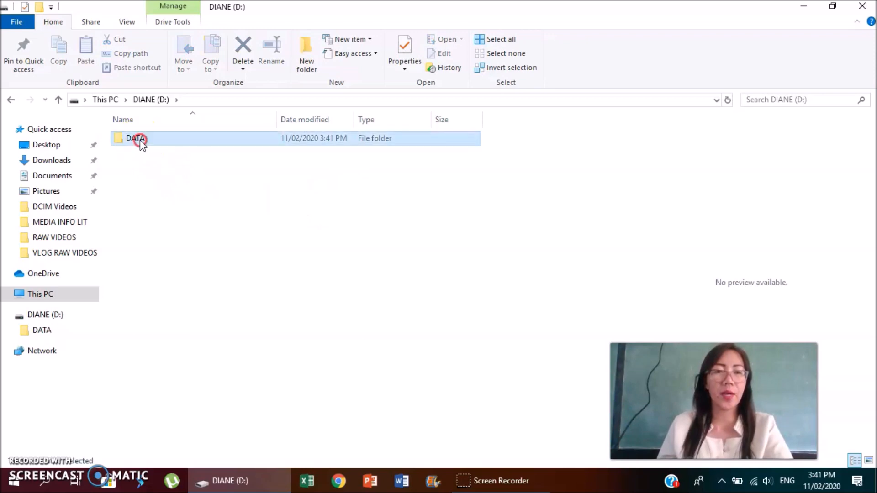
Step: Create a shortcut to the DATA folder
right_click(135, 138)
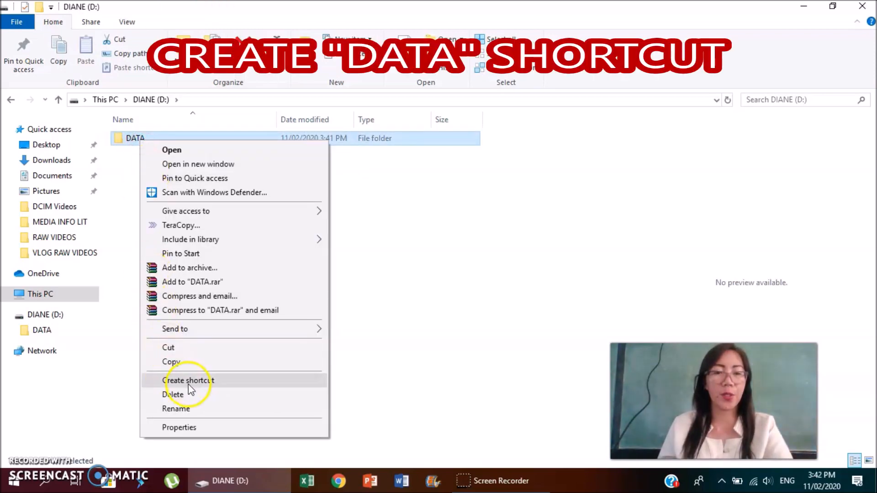
click(189, 381)
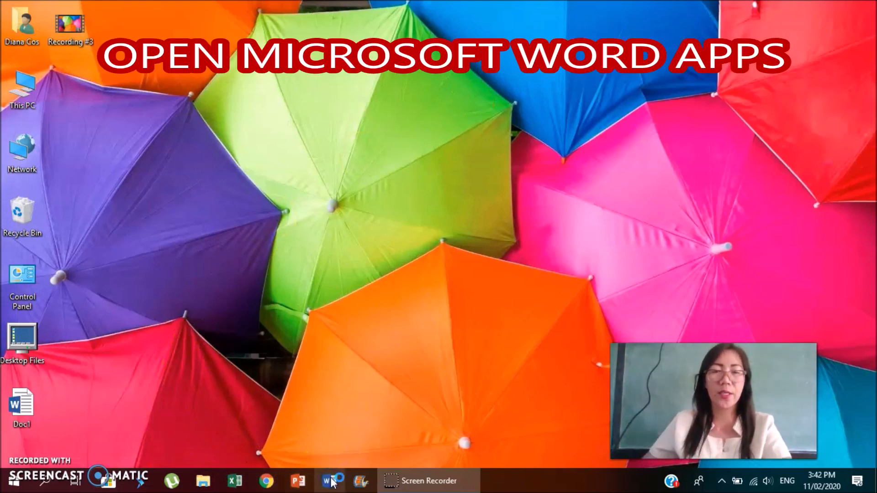
Step: Launch Word, close the Activation Wizard, and start a blank document
click(329, 480)
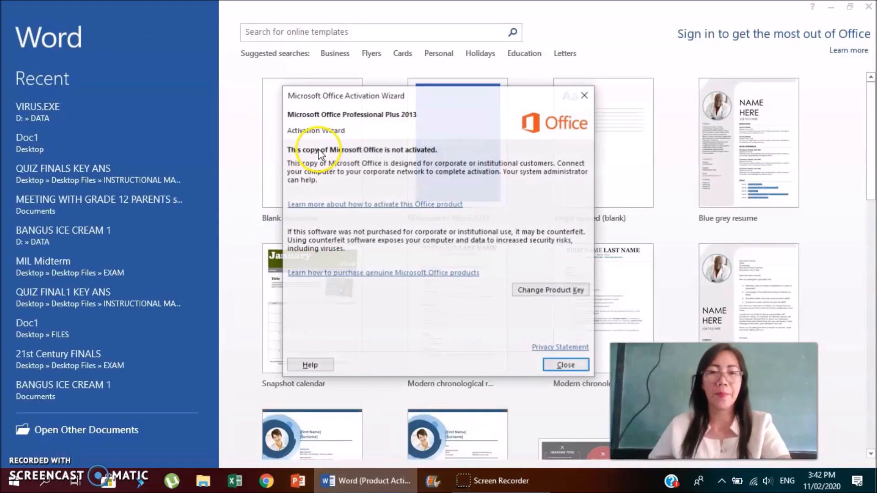
click(565, 365)
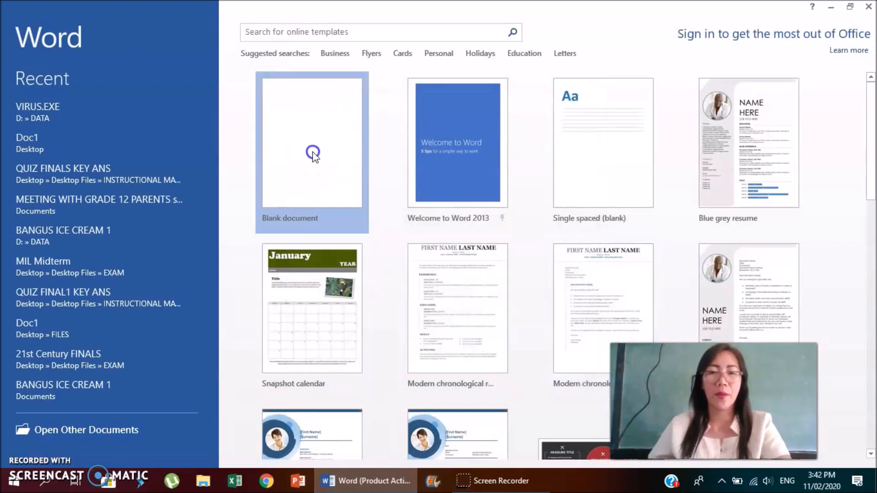
click(312, 142)
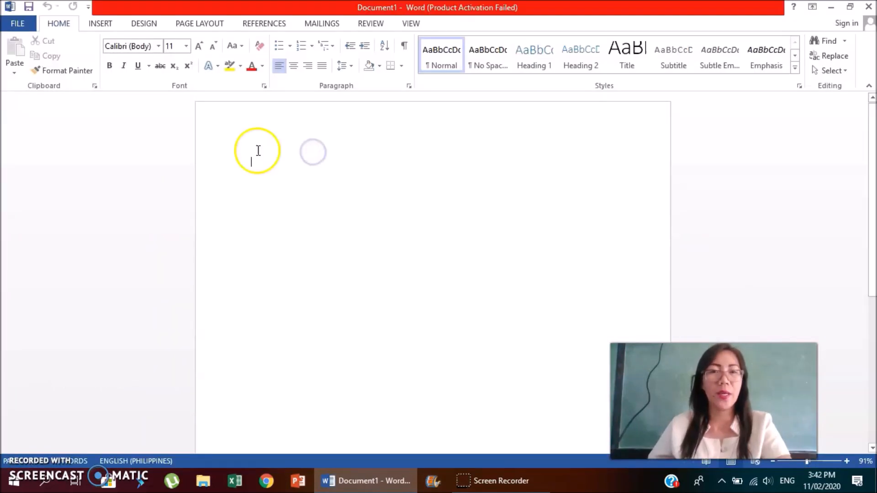
Step: Start Save As and browse to the DATA folder on DIANE (D:)
click(17, 22)
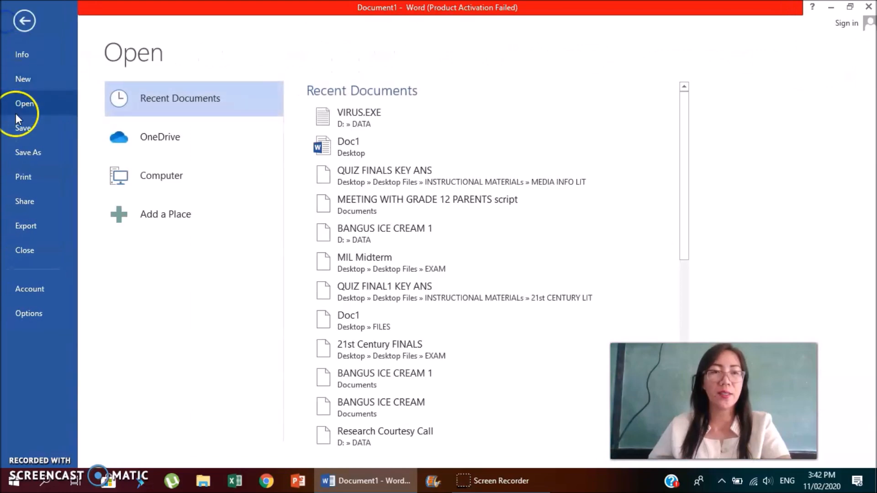
click(27, 152)
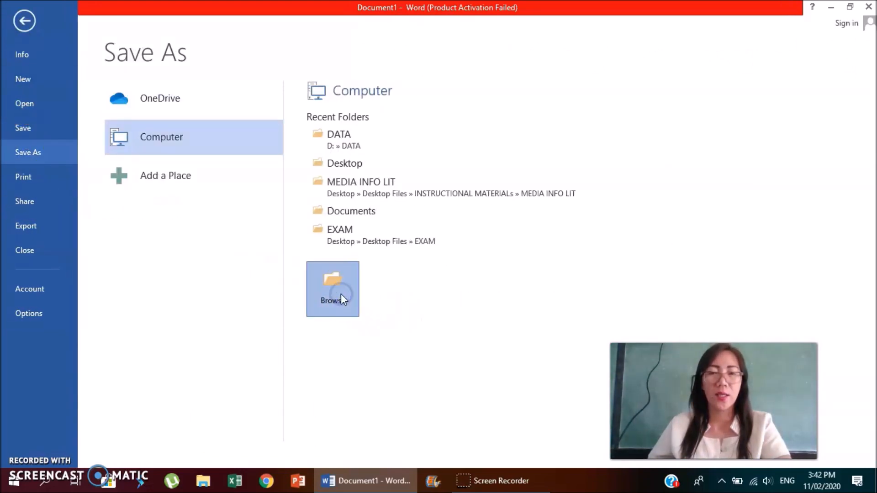
click(332, 289)
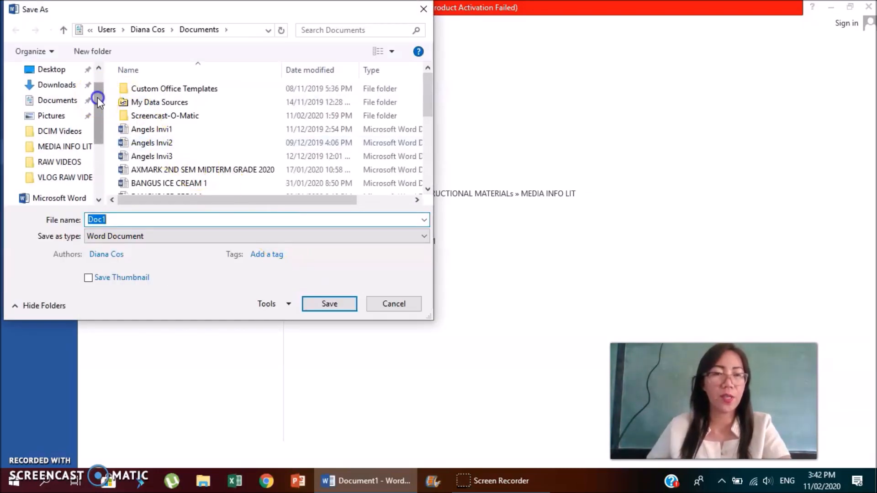
click(50, 152)
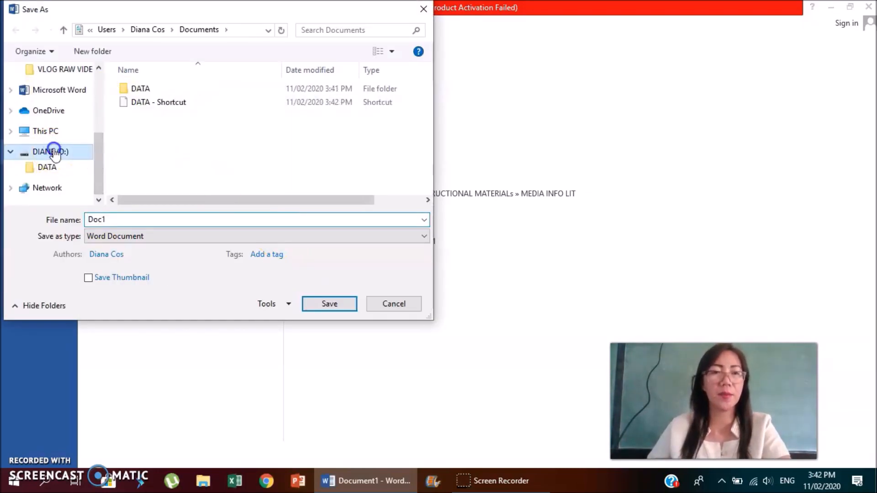
click(50, 151)
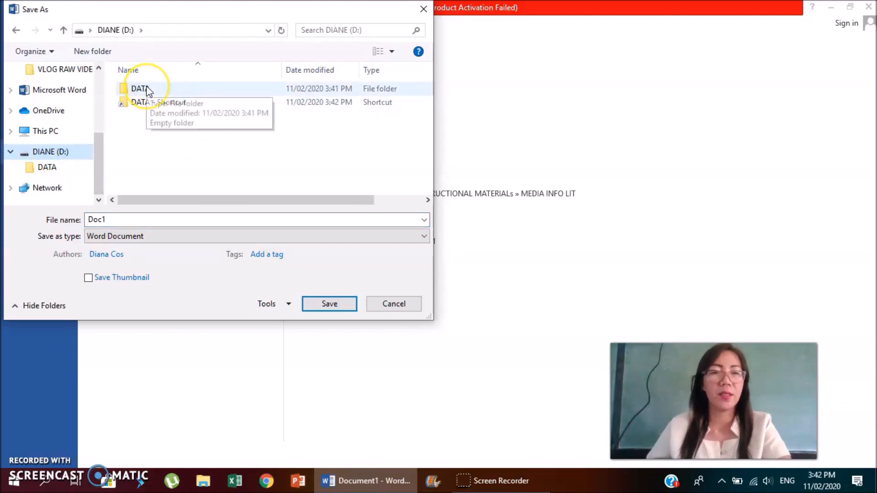
click(139, 88)
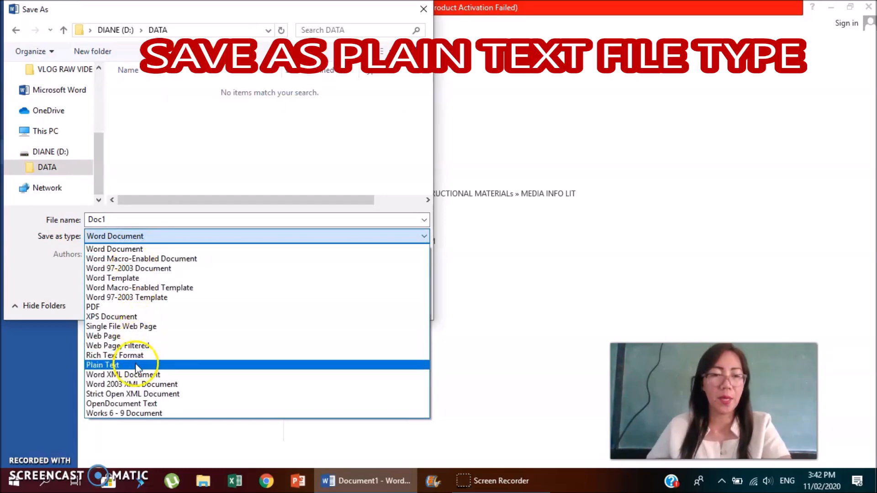
Step: Save as Plain Text named VIRUS.EXE, accepting the conversion prompt
click(103, 364)
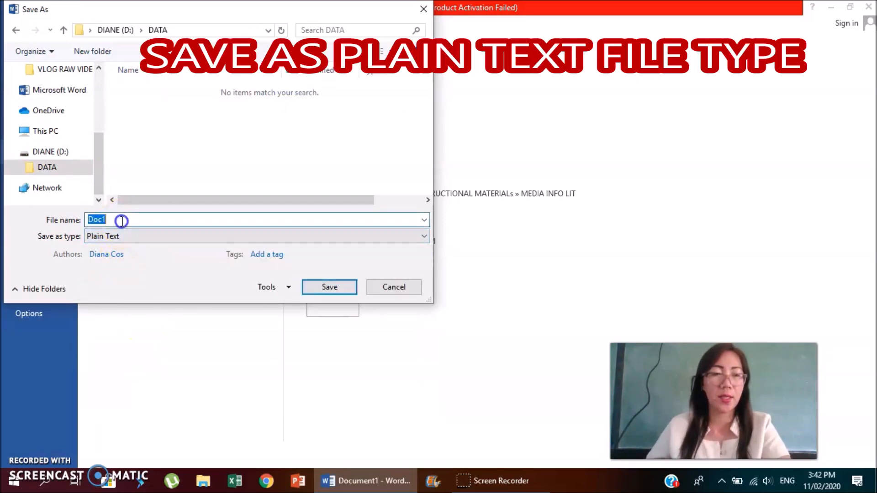
text(VIR)
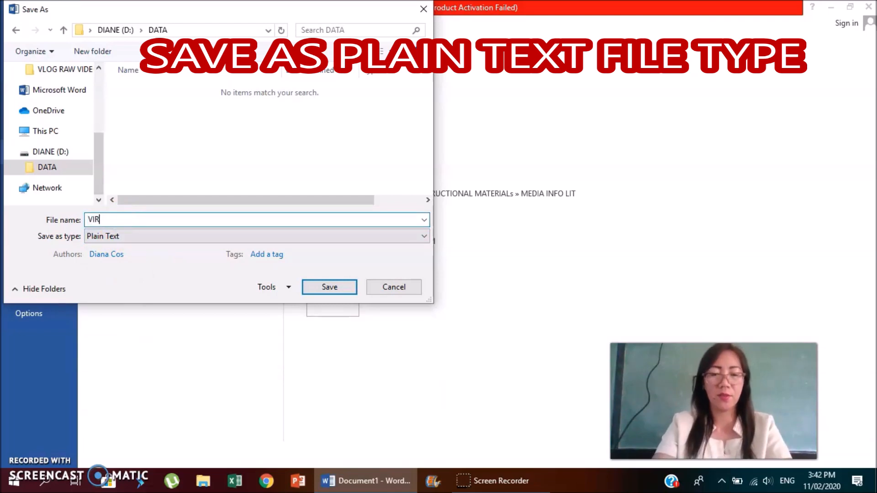
text(US.EC)
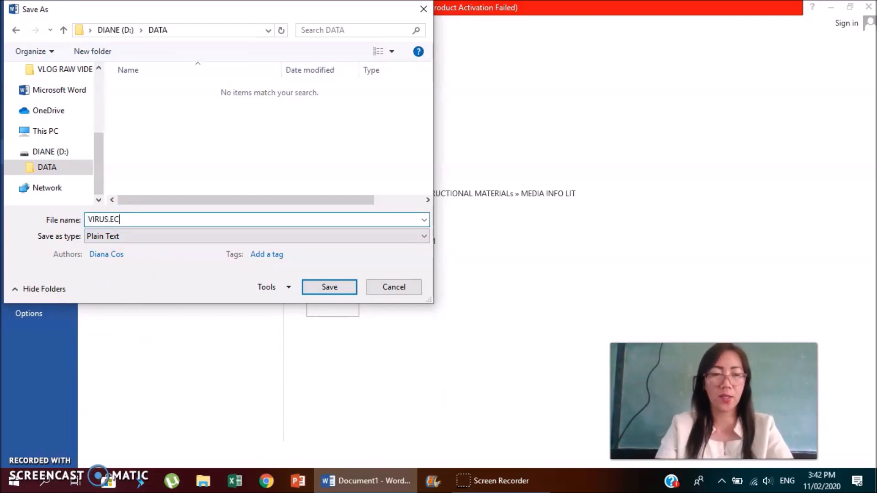
text(XE)
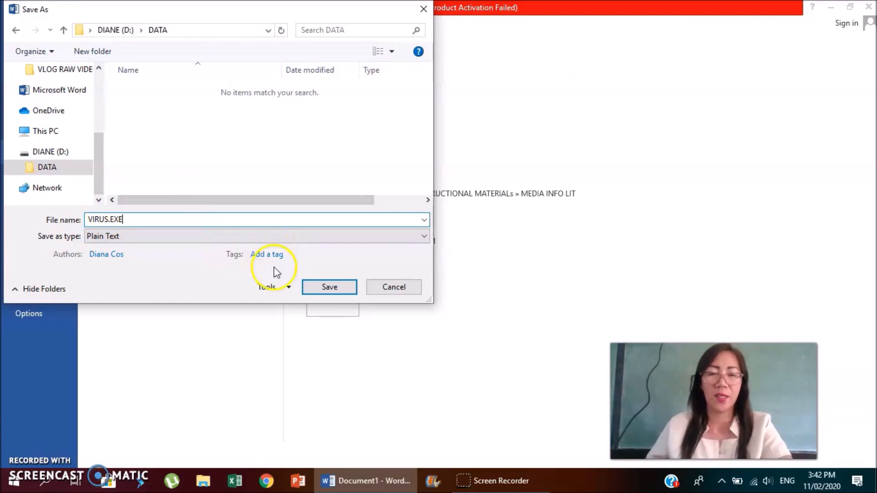
click(328, 286)
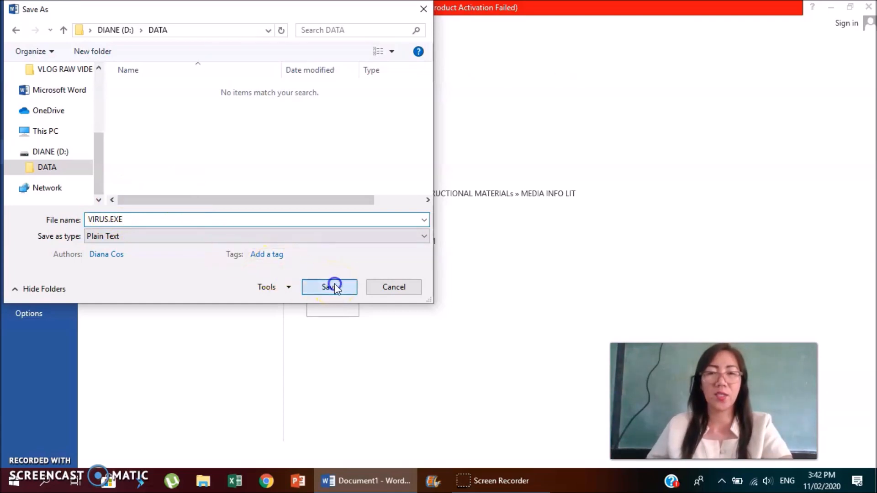
click(328, 287)
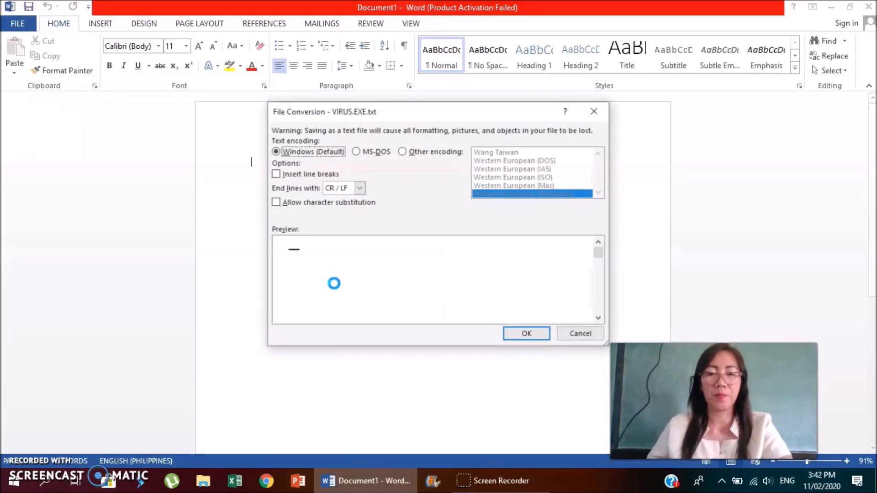
click(525, 333)
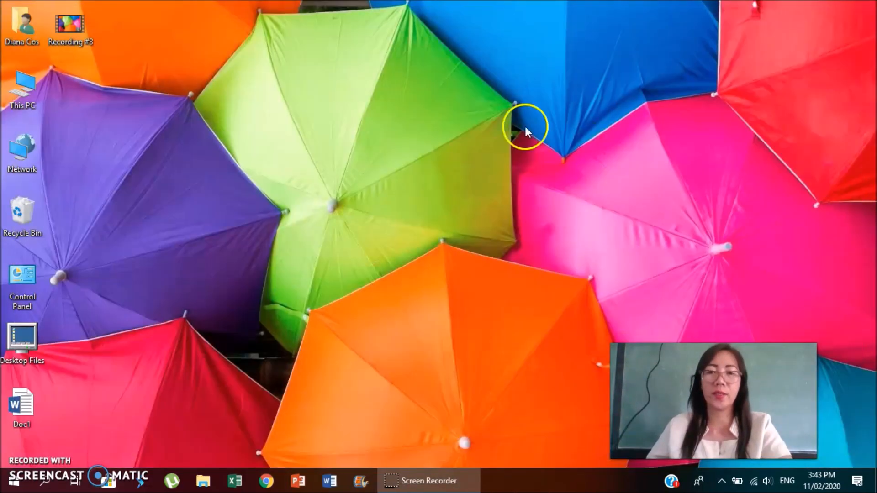
mouse_move(21, 90)
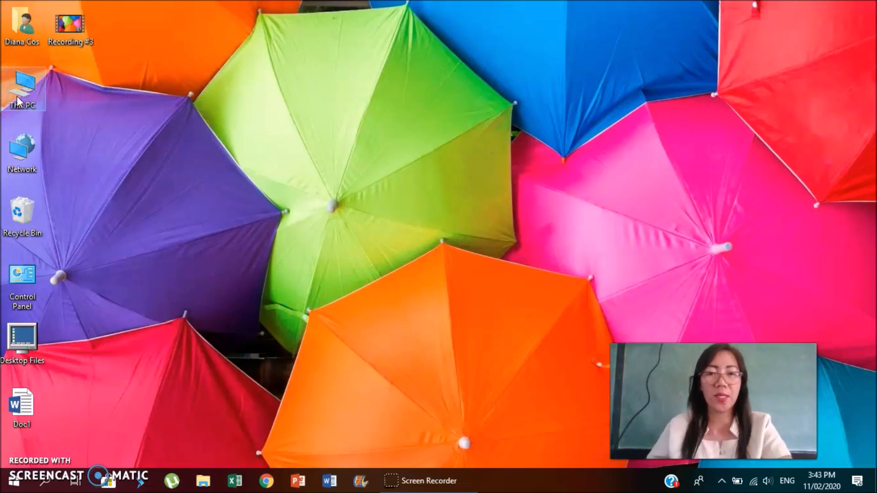
Step: Open This PC from the desktop to list the Windows and DIANE (D:) drives
double_click(22, 89)
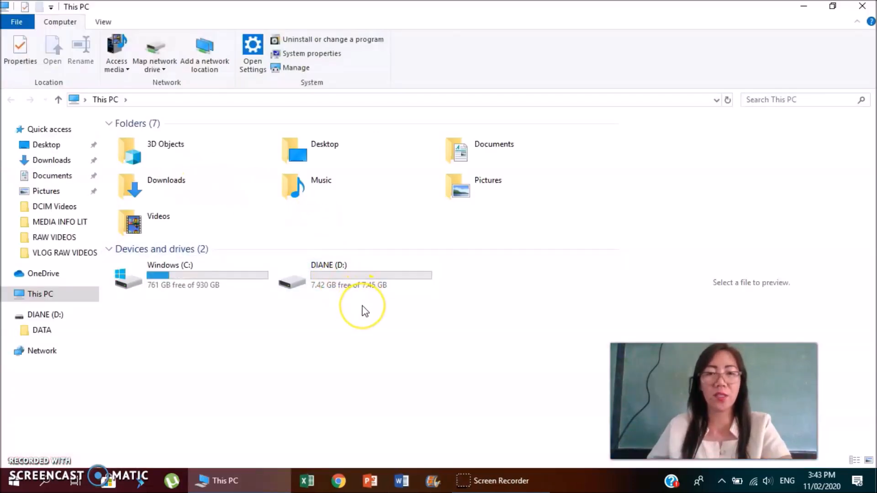
mouse_move(364, 311)
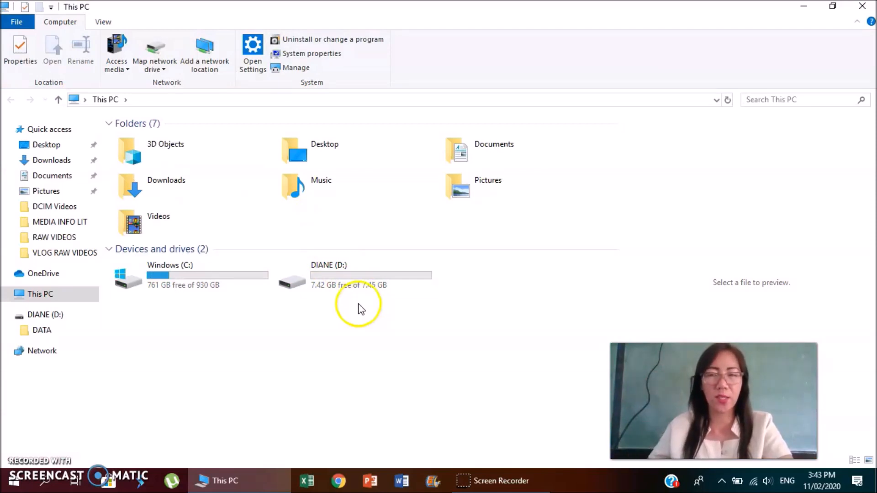
mouse_move(316, 302)
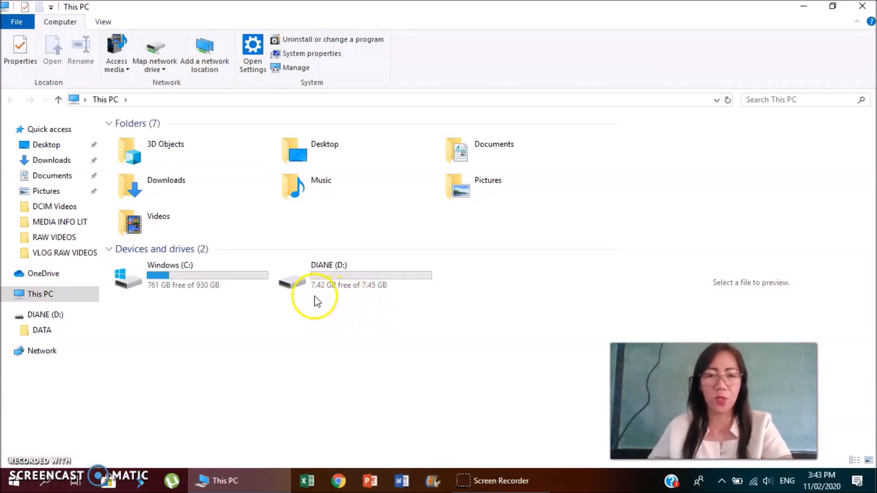
Step: Limit Everyone on DIANE (D:) to Read & execute, List folder contents and Read
right_click(329, 276)
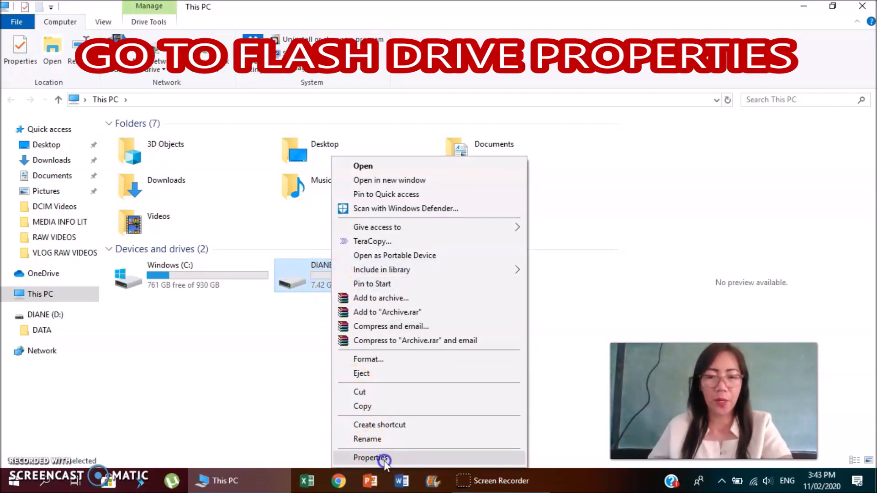
click(371, 458)
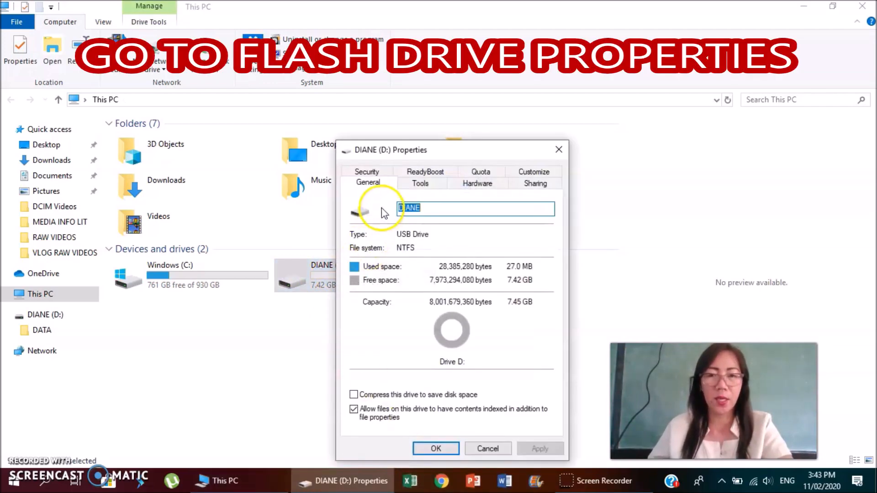
click(367, 171)
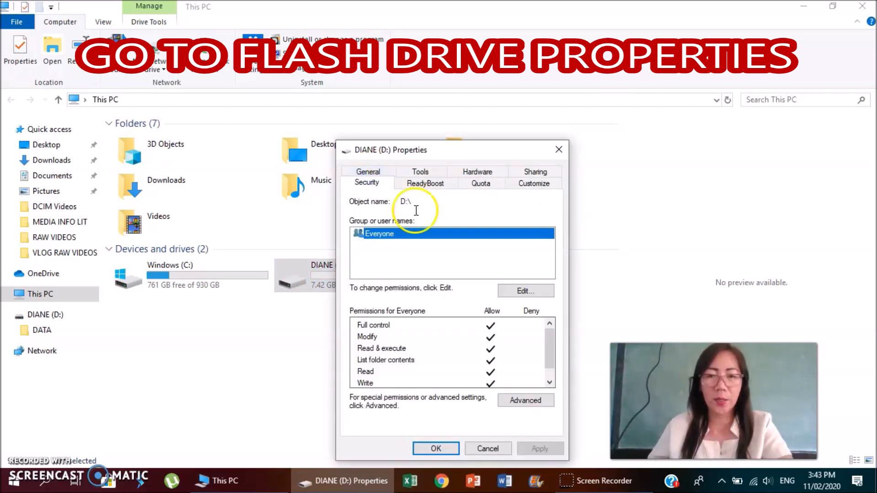
mouse_move(525, 291)
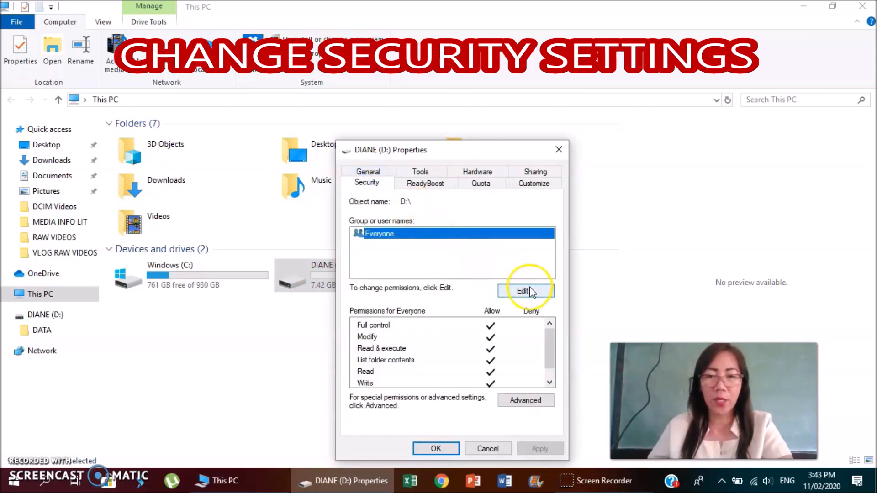
click(522, 291)
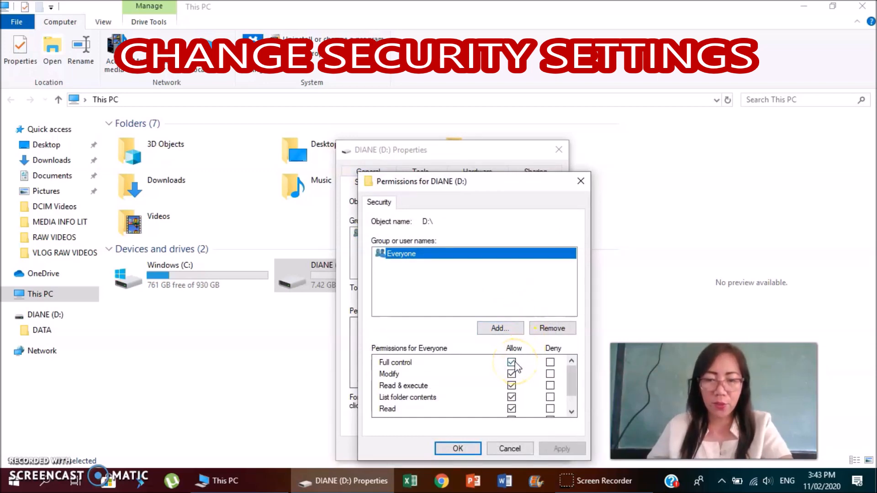
click(511, 374)
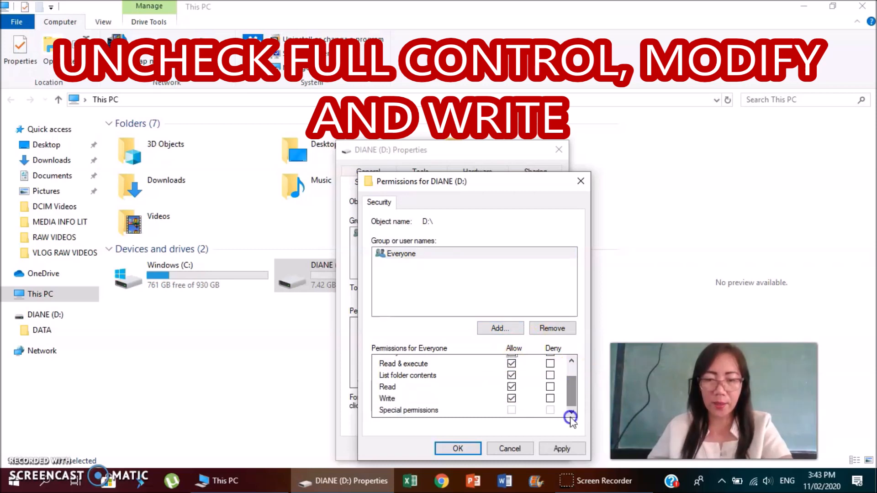
click(510, 398)
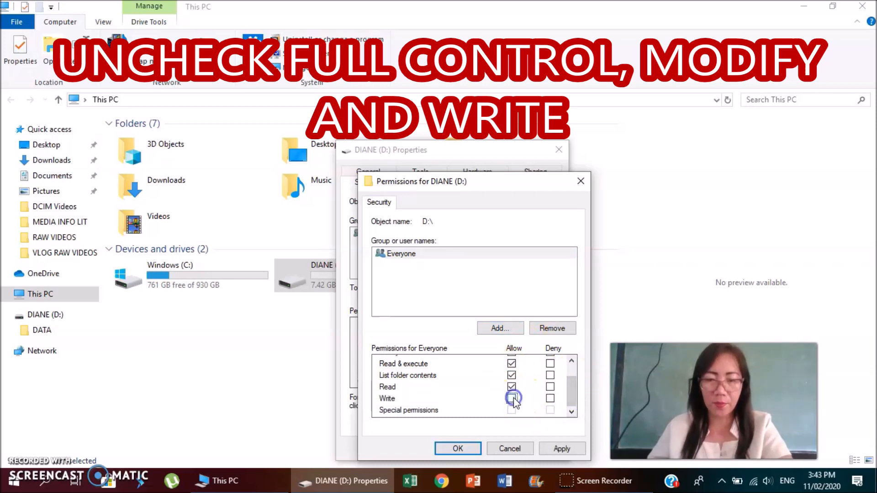
click(562, 448)
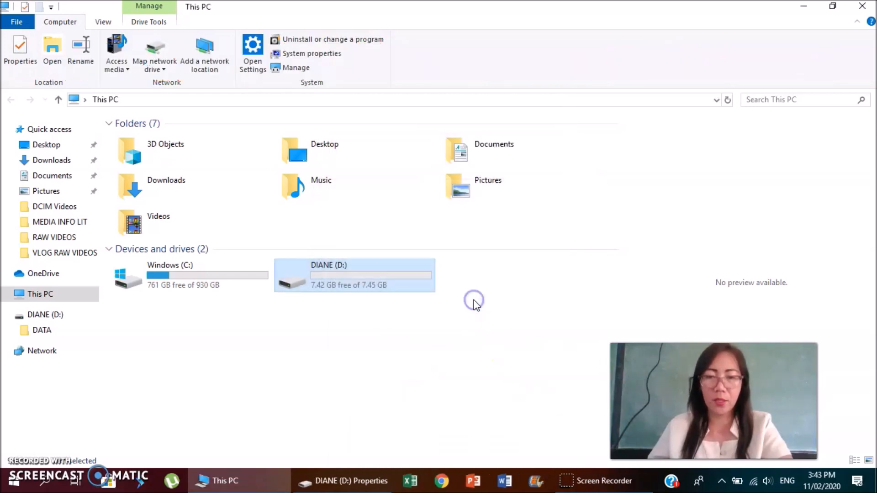
mouse_move(333, 277)
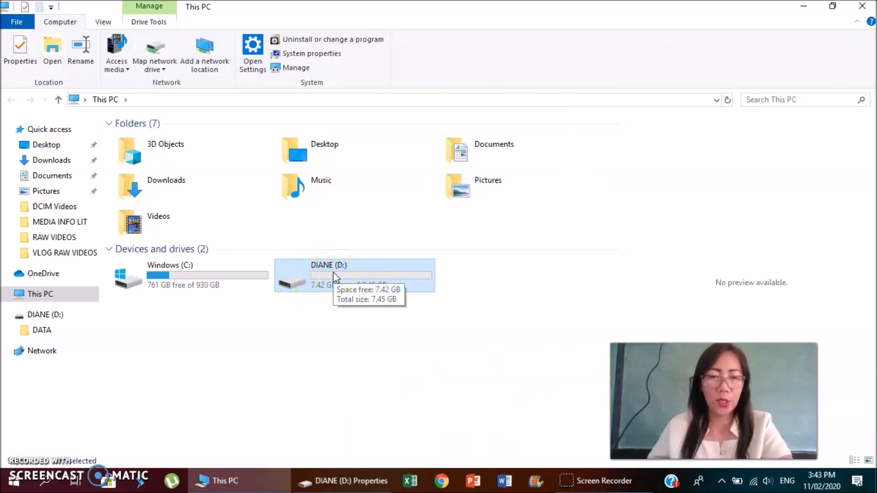
right_click(328, 275)
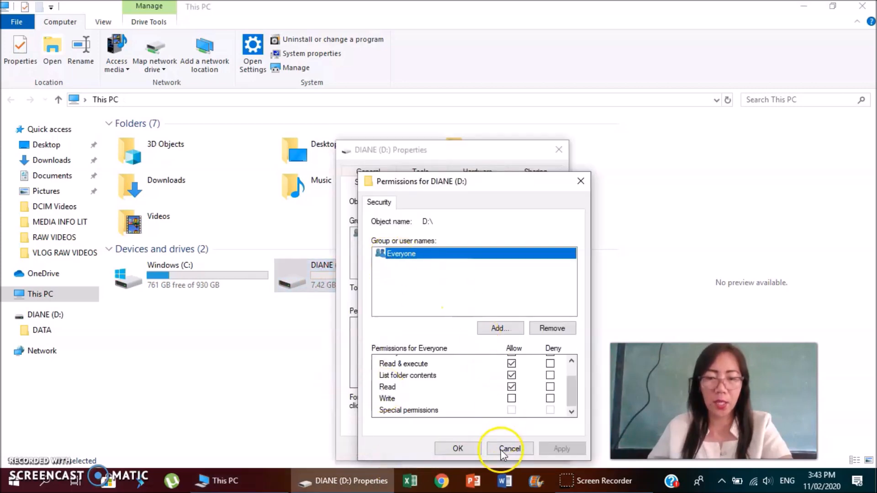
click(509, 448)
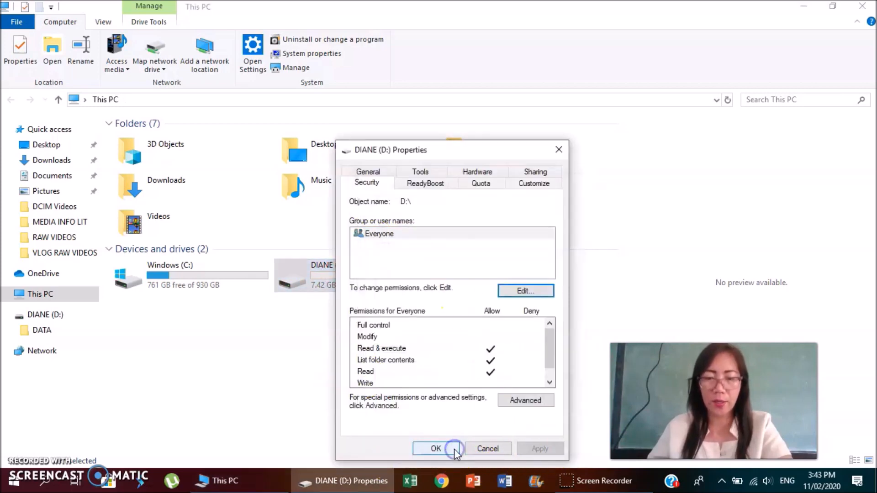
click(436, 448)
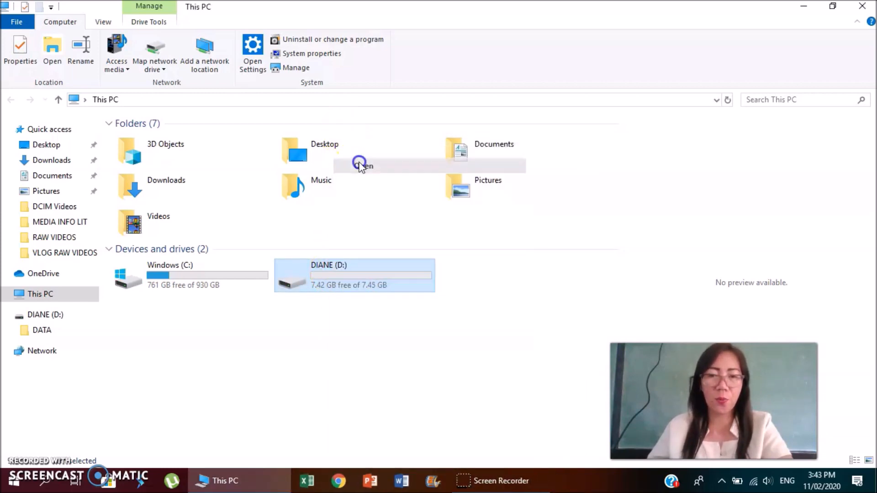
Step: Open DIANE (D:) and allow Everyone Modify and Write on the DATA folder
double_click(353, 275)
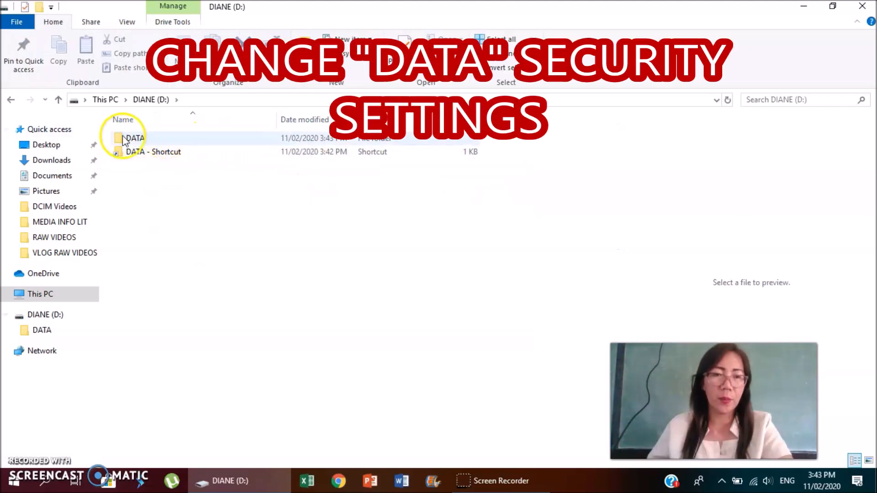
mouse_move(137, 138)
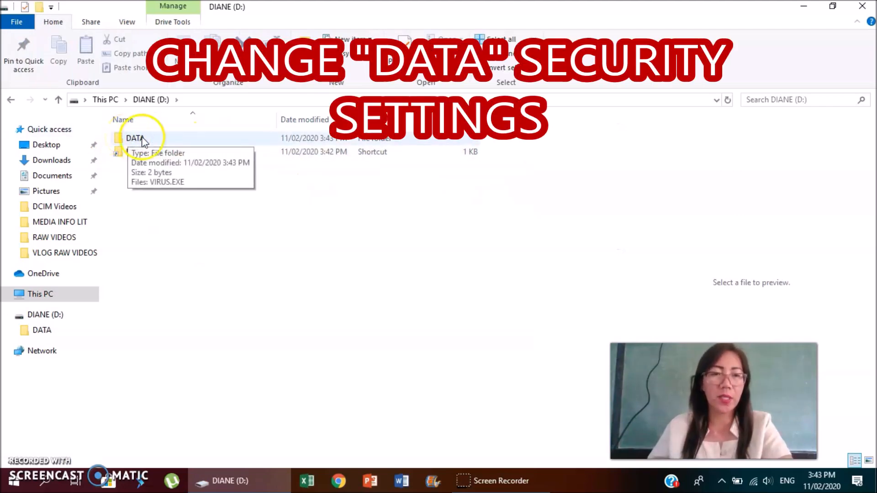
right_click(134, 138)
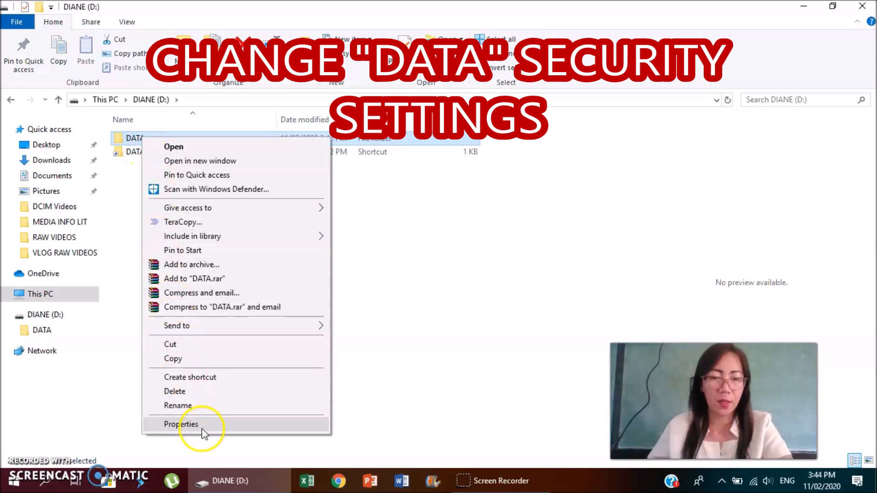
click(181, 424)
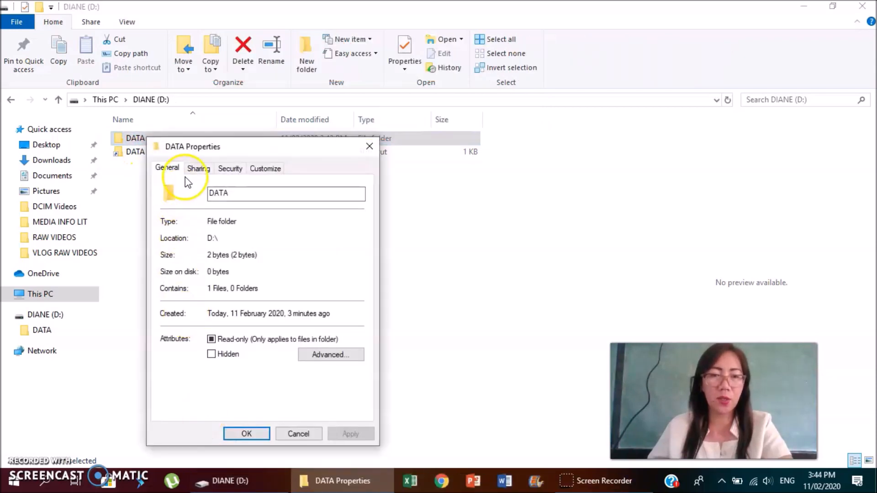
click(229, 168)
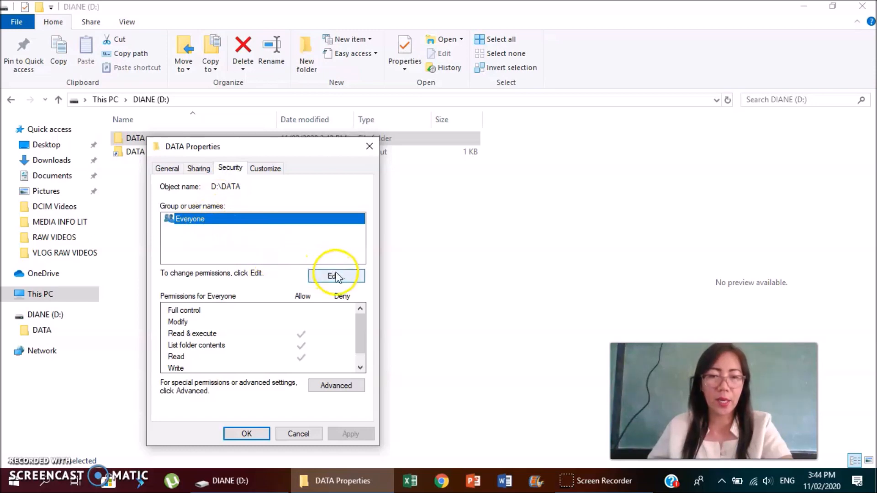
click(336, 276)
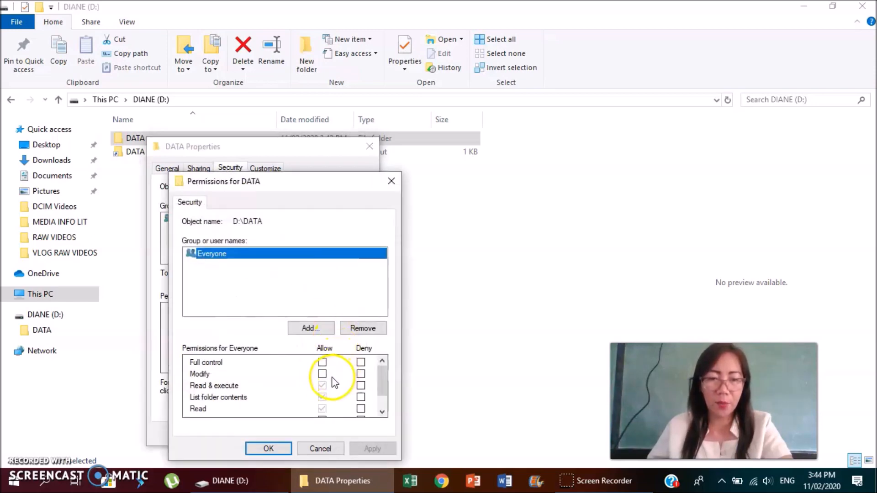
click(322, 398)
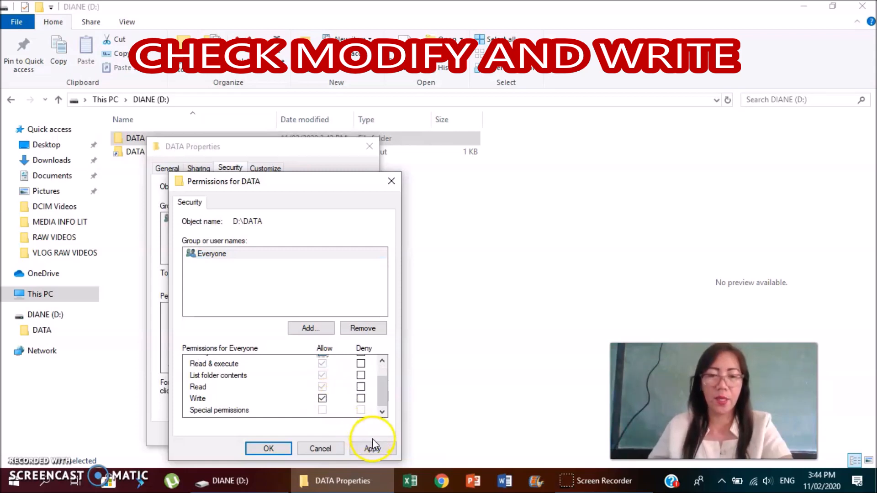
click(373, 448)
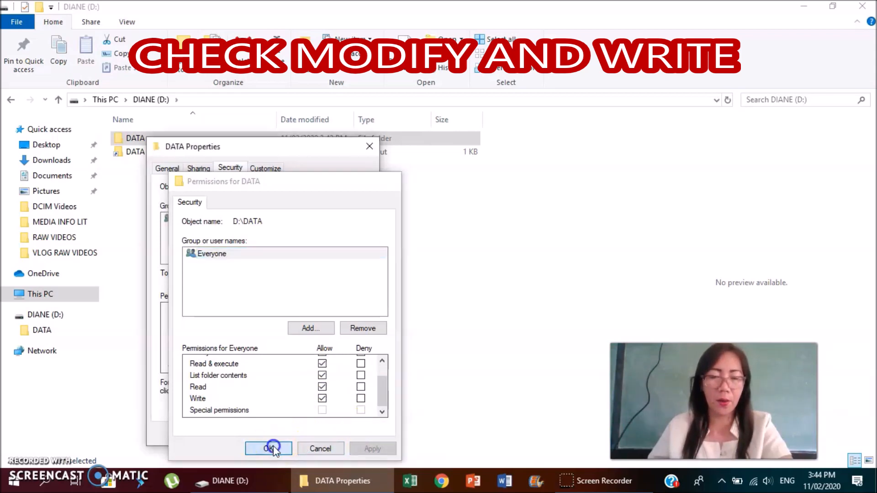
click(268, 449)
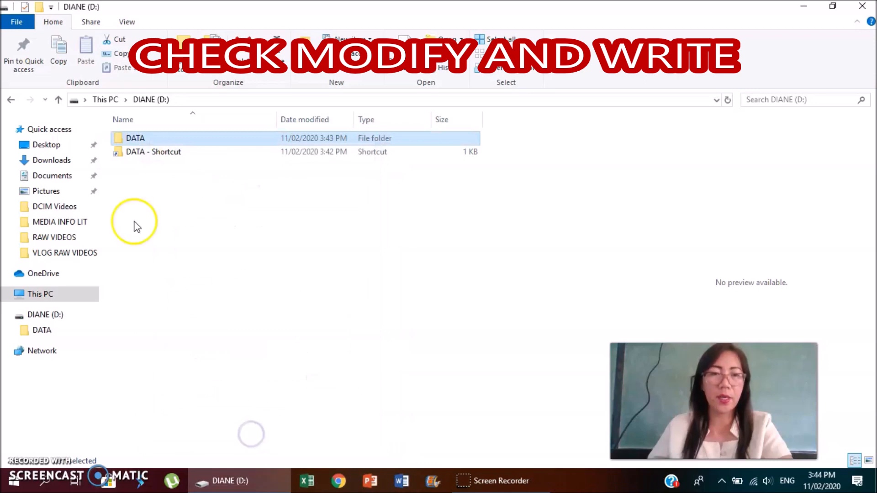
Step: Open DATA and set Deny Full control for Everyone on VIRUS.EXE, accepting the warning
right_click(134, 138)
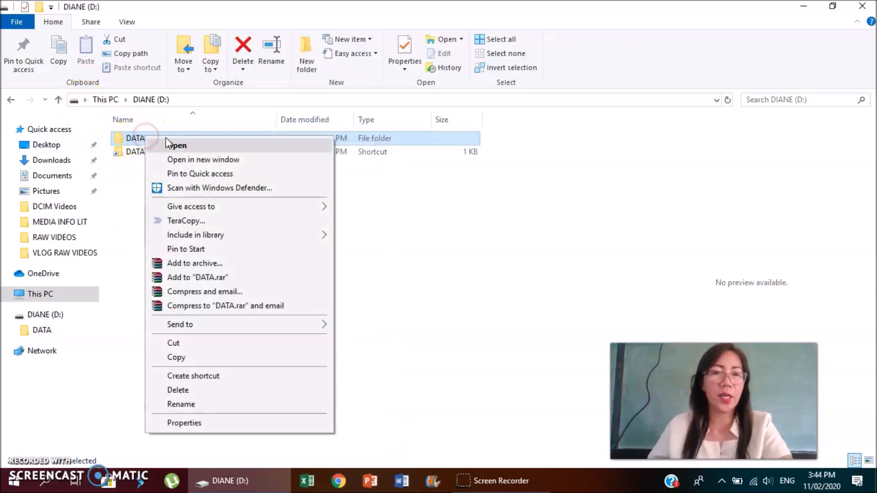
click(177, 145)
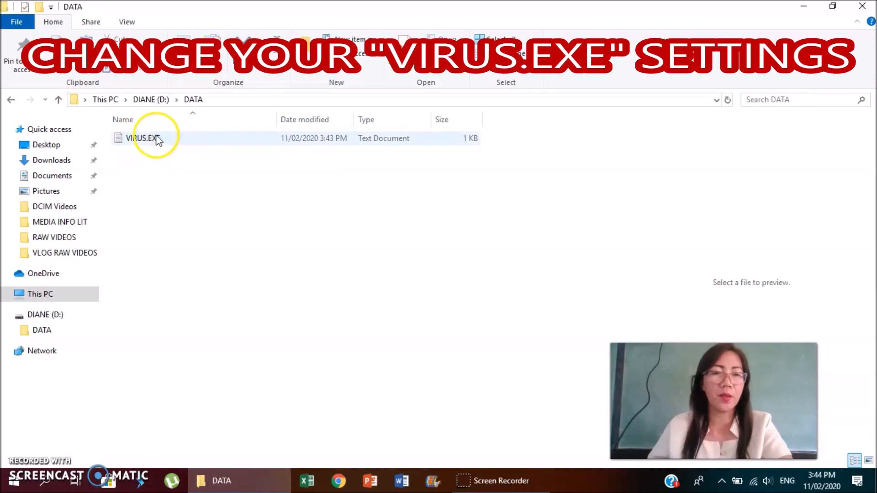
mouse_move(129, 148)
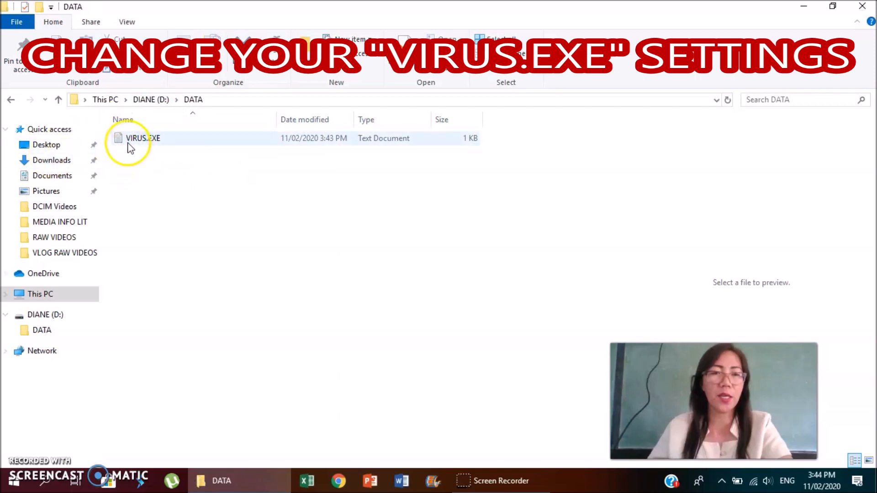
mouse_move(142, 138)
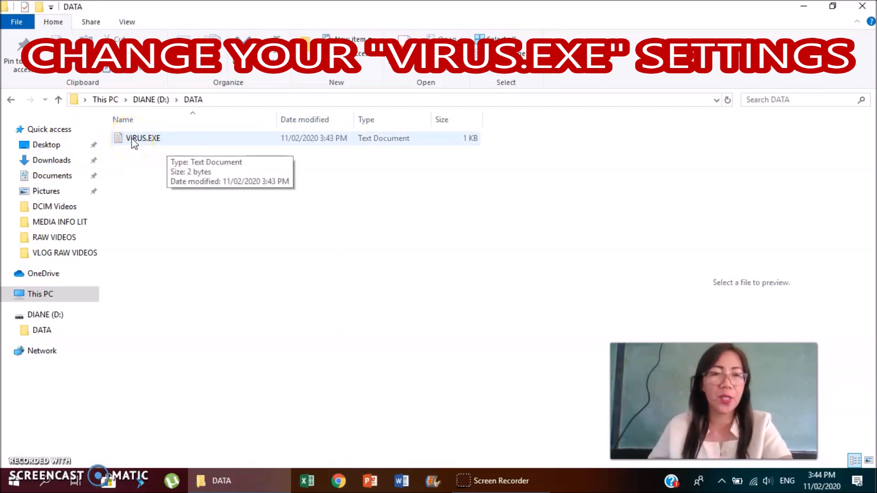
right_click(142, 138)
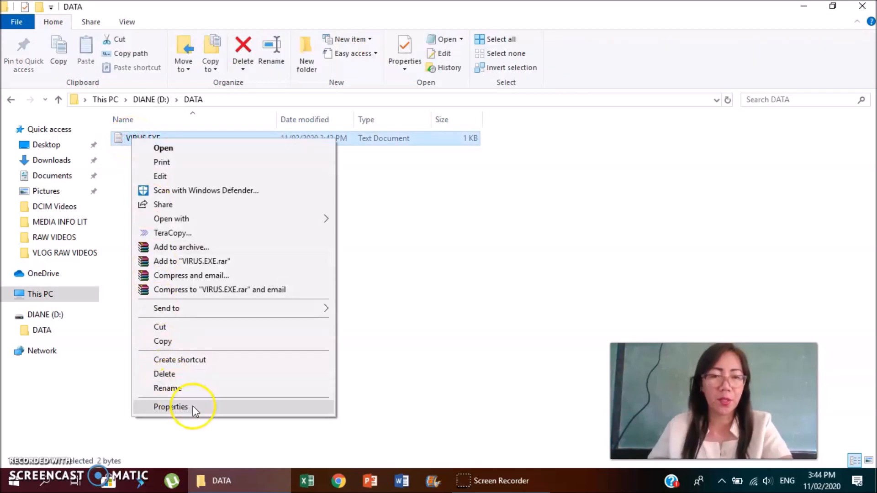
click(171, 406)
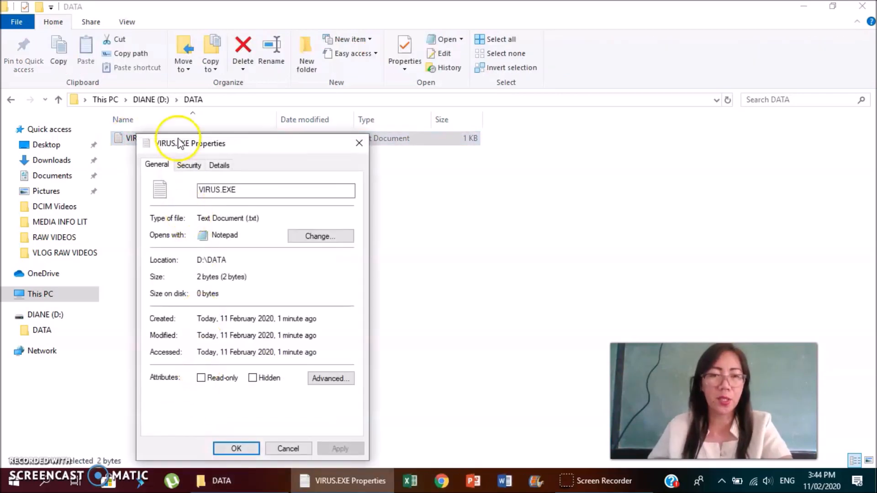
click(189, 165)
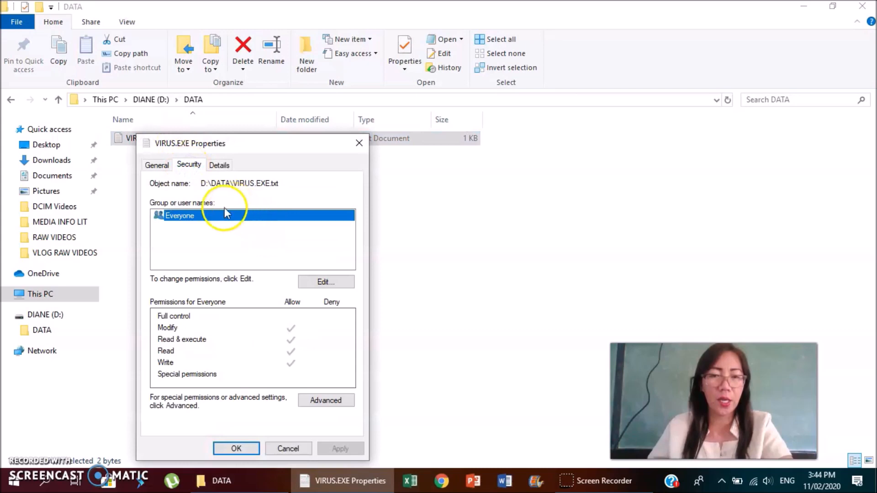
click(325, 282)
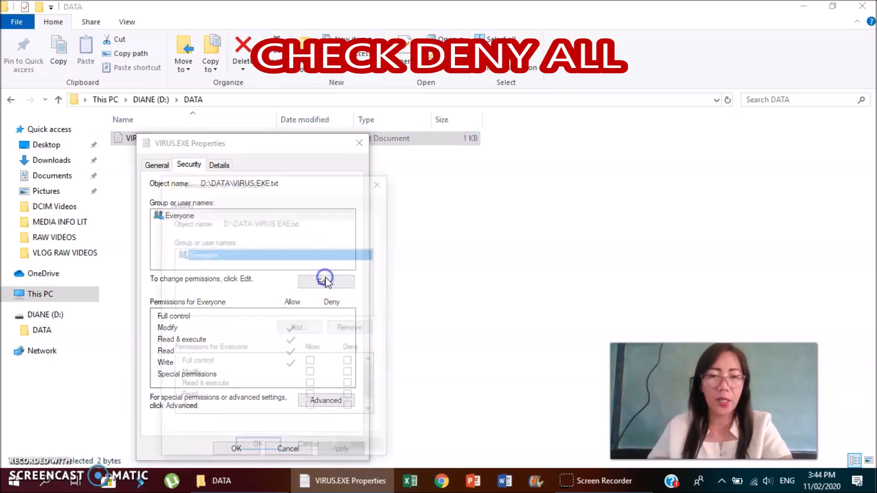
click(326, 279)
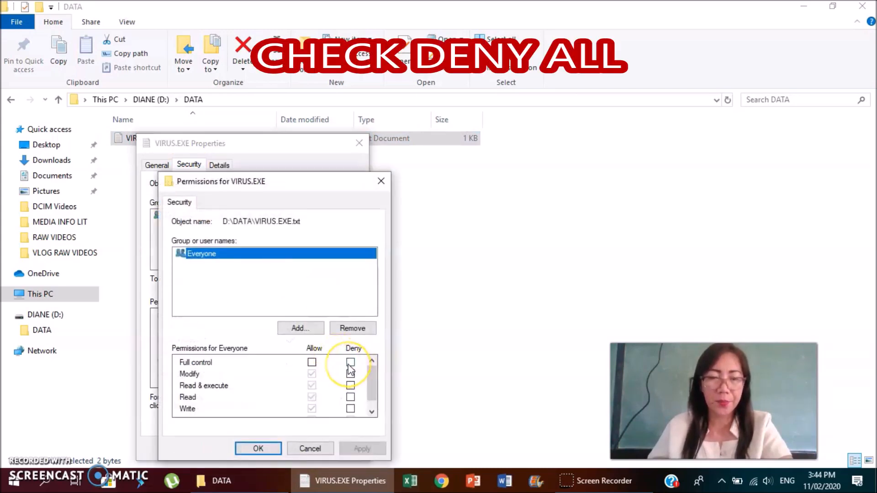
click(350, 362)
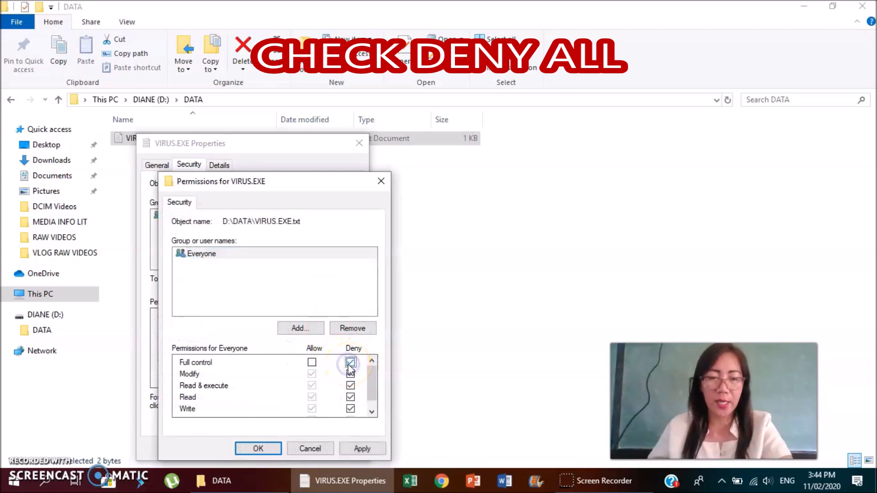
click(362, 448)
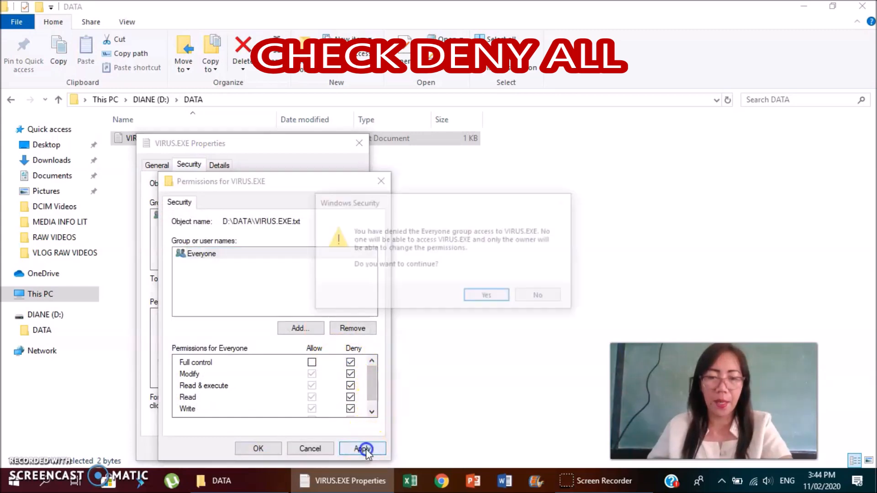
click(485, 295)
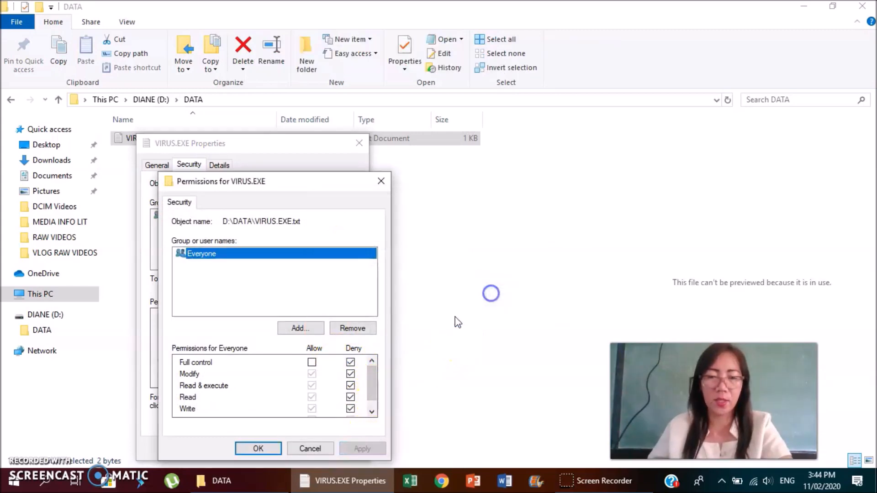
click(257, 448)
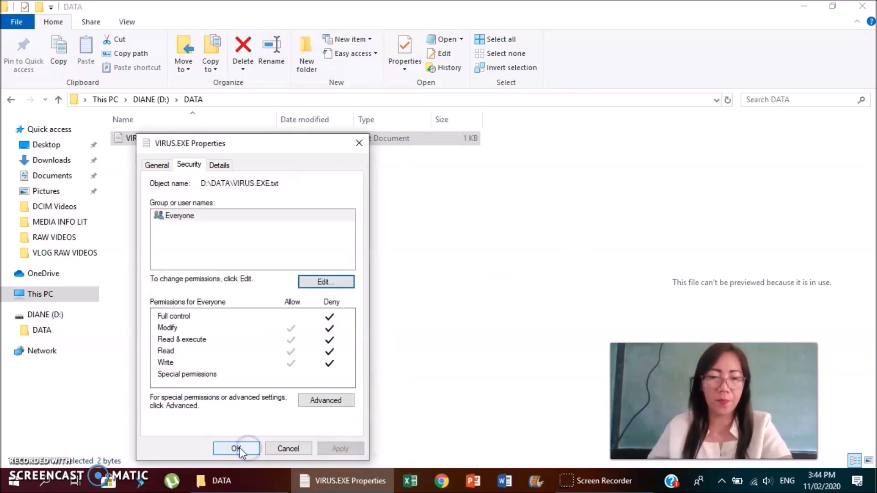
click(236, 448)
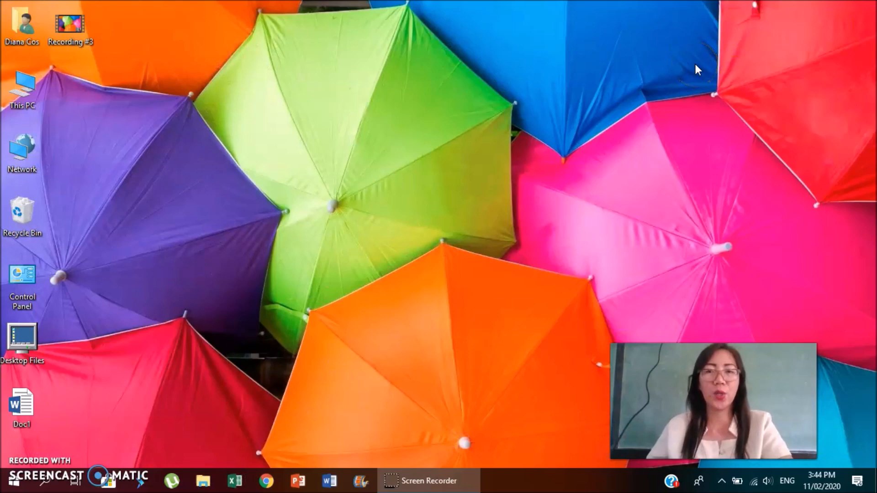
mouse_move(612, 17)
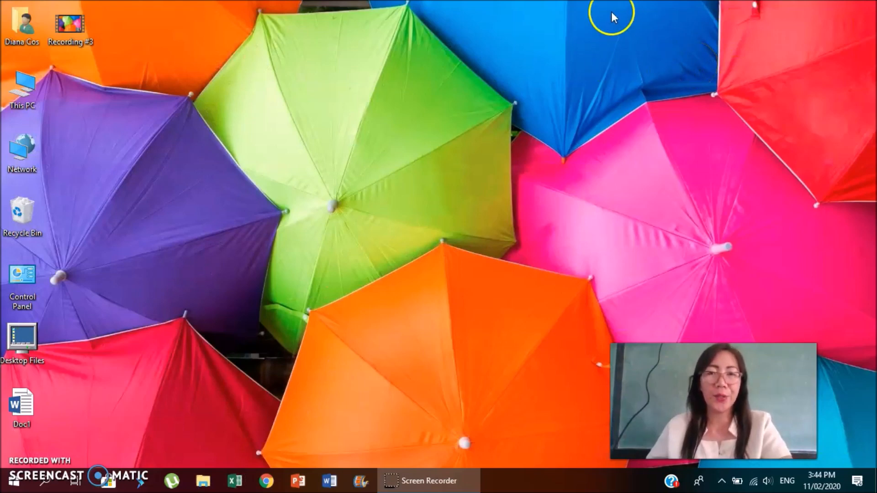
mouse_move(491, 134)
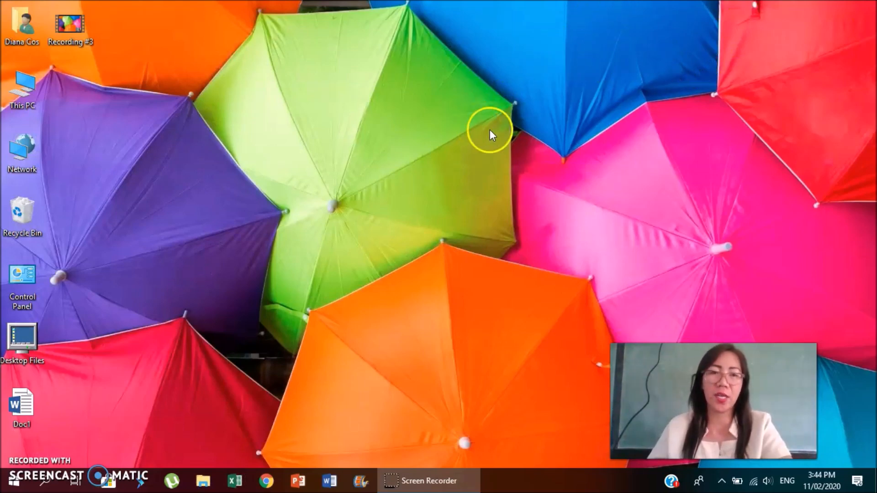
mouse_move(22, 342)
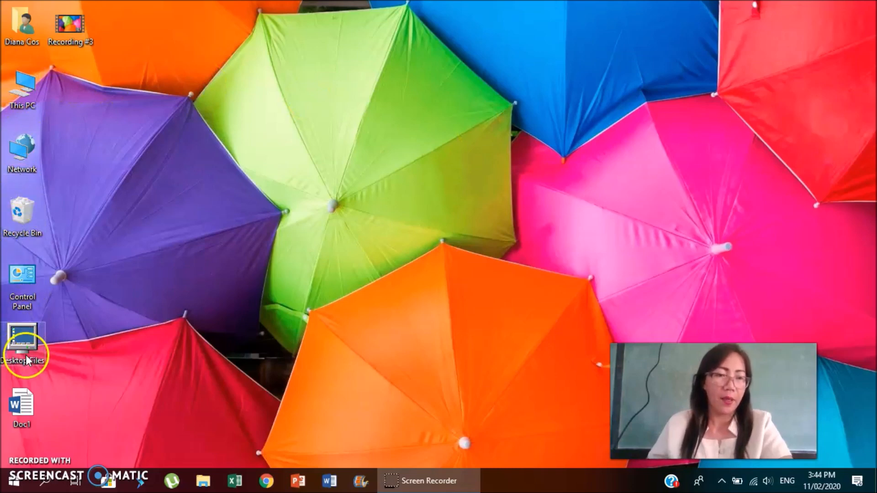
Step: Open This PC and restore its window to a smaller size
double_click(22, 90)
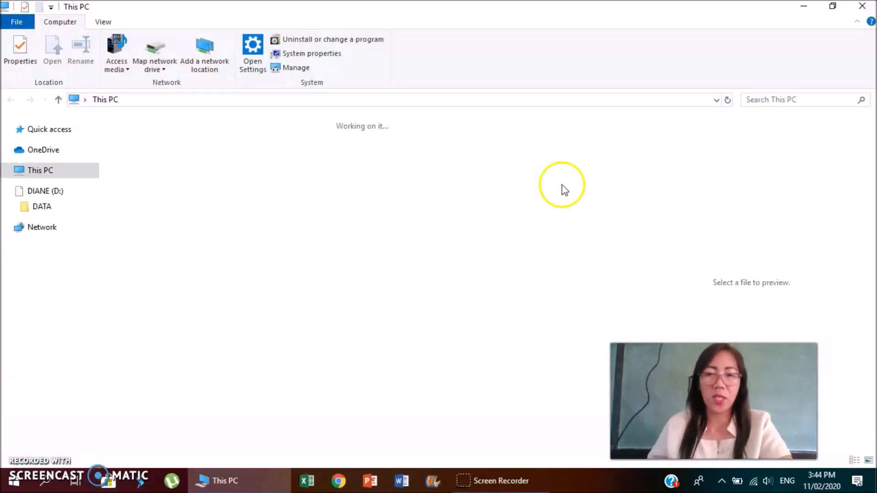
click(832, 6)
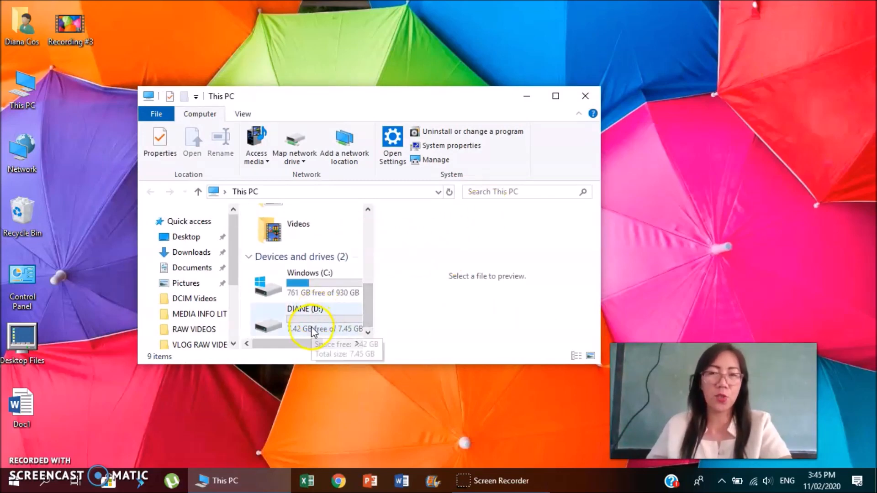
mouse_move(70, 416)
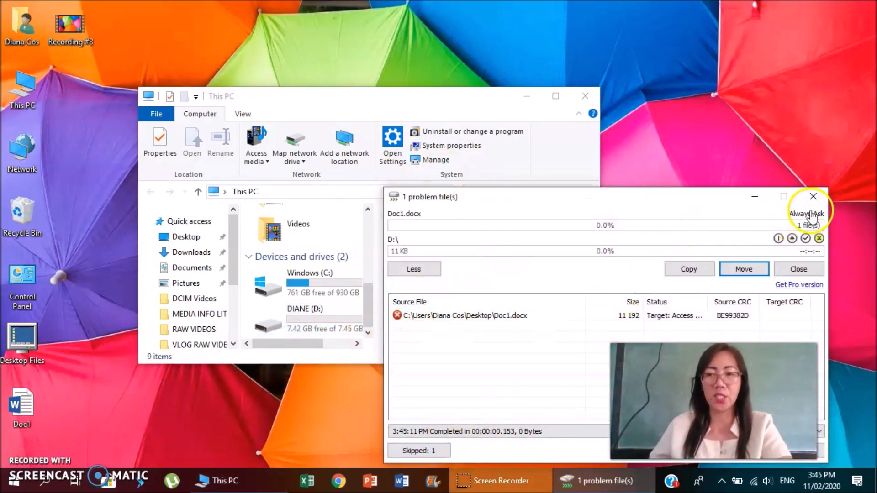
Step: Dismiss the failed copy report and open DIANE (D:) > DATA, showing Doc1 and VIRUS.EXE
click(813, 196)
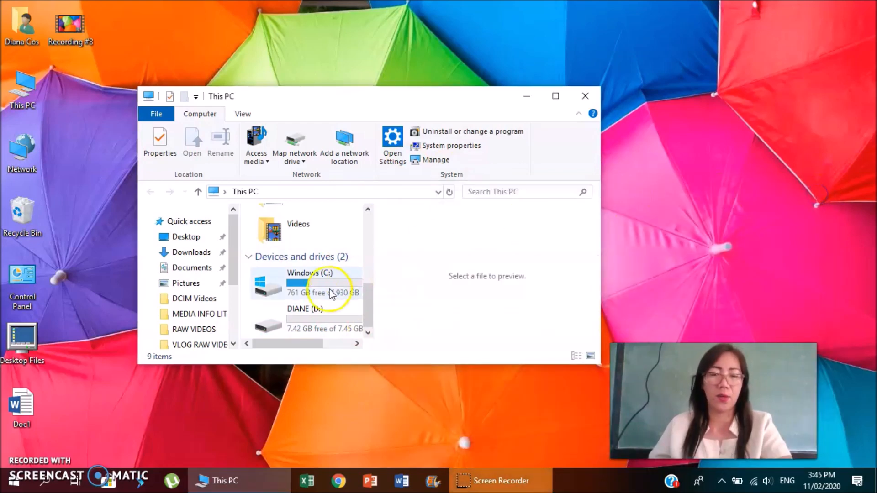
double_click(304, 316)
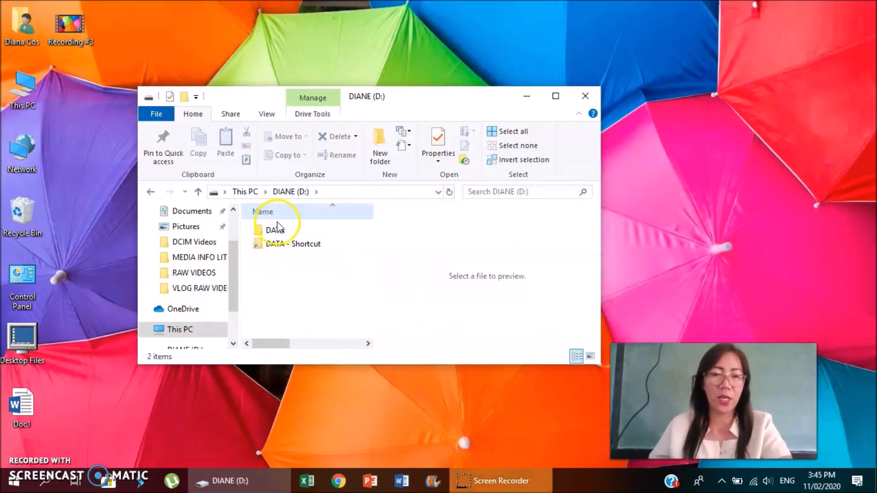
double_click(276, 229)
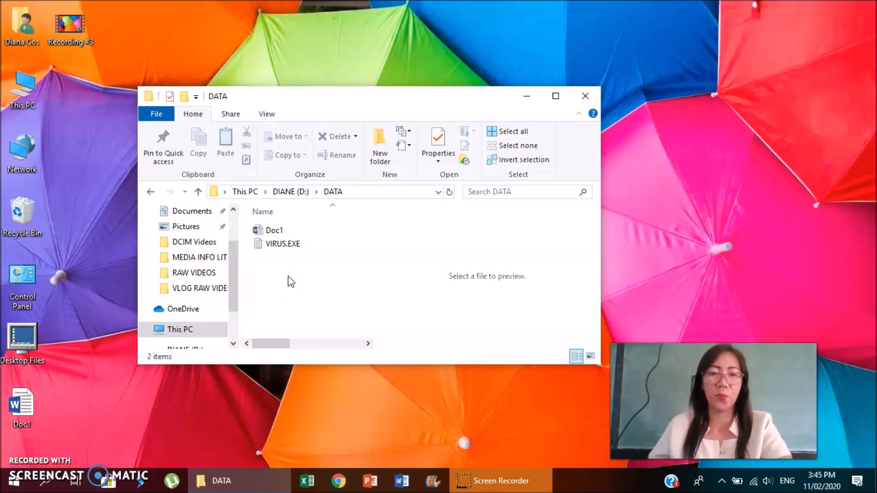
mouse_move(301, 386)
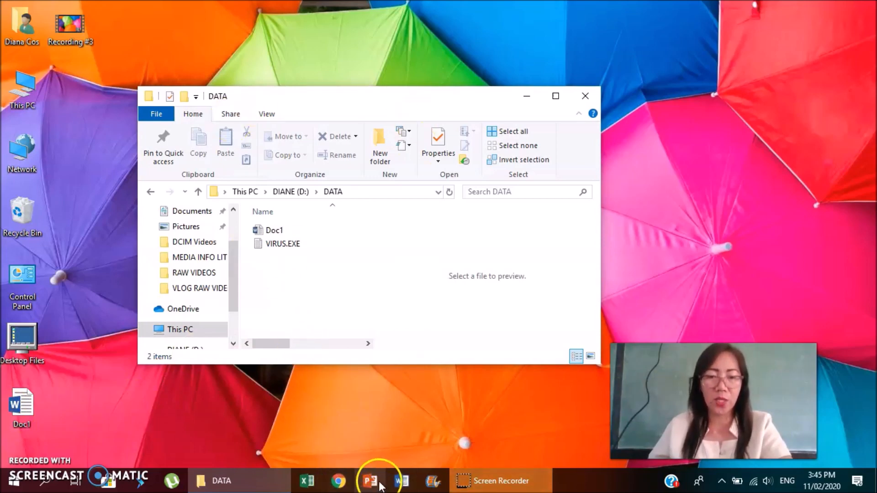
Step: Launch PowerPoint, start a blank presentation, and dismiss the activation notice
click(369, 481)
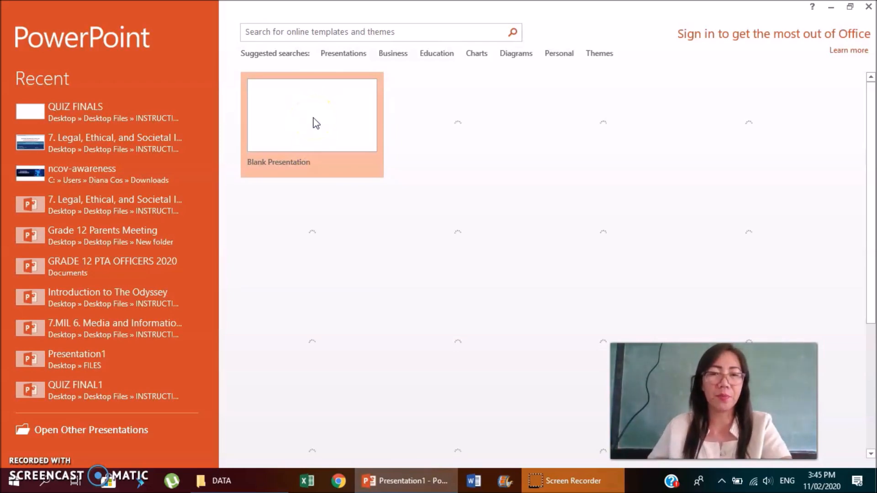
click(311, 115)
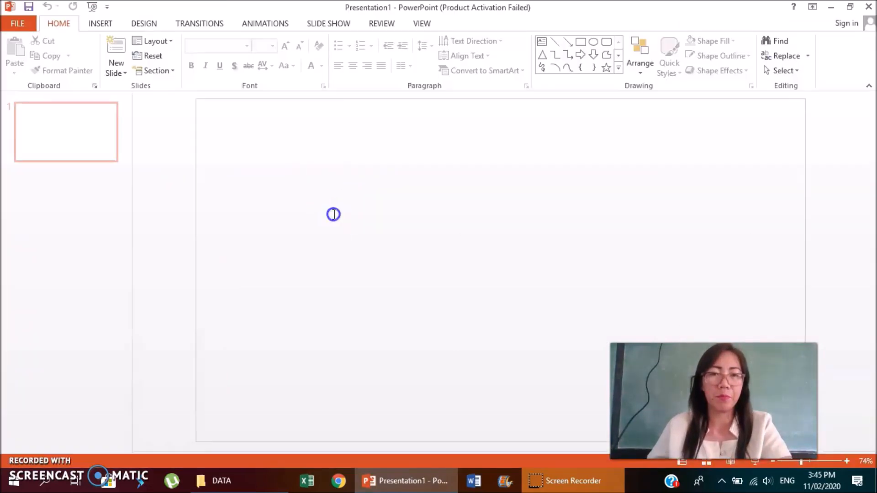
click(18, 22)
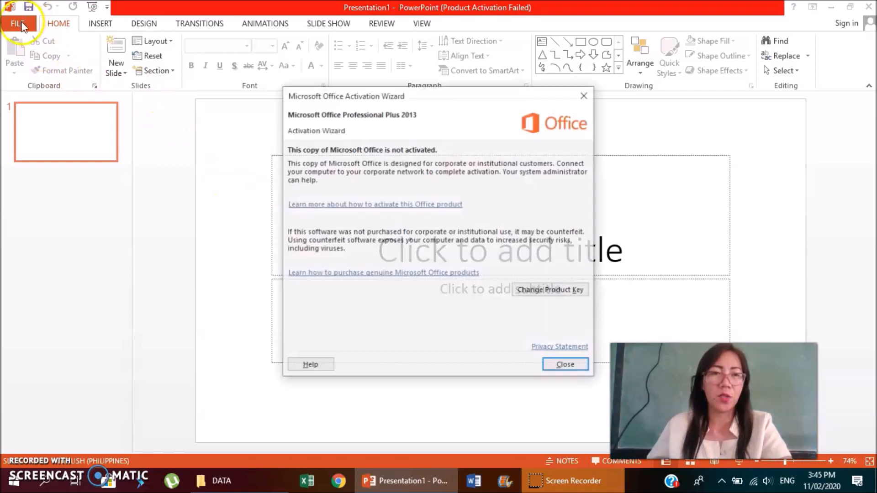
click(565, 363)
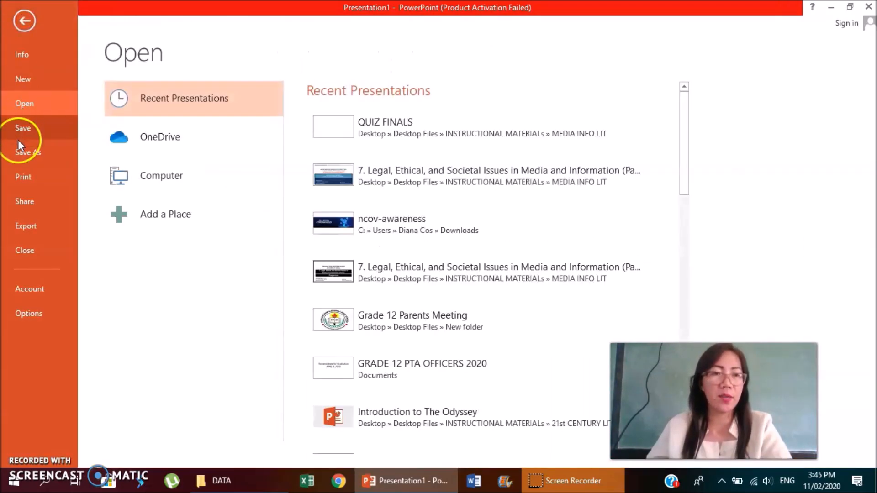
Step: Save the blank presentation as Presentation1 into DIANE (D:) > DATA
click(28, 152)
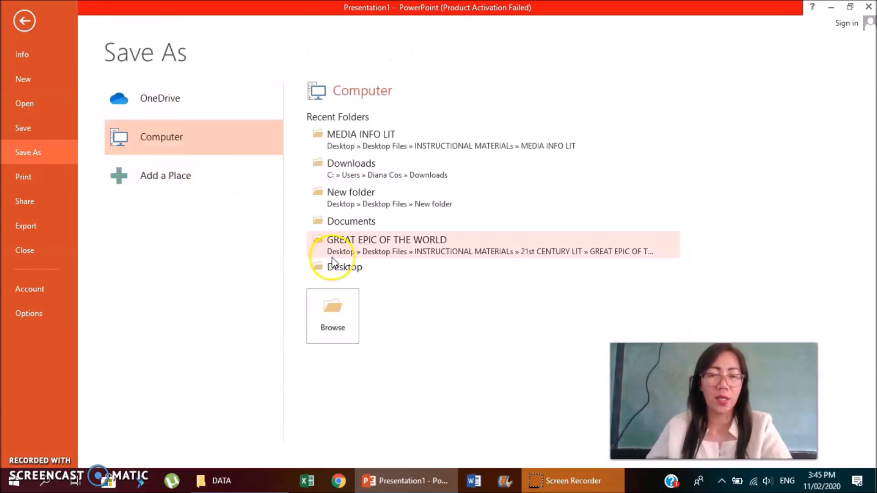
mouse_move(332, 316)
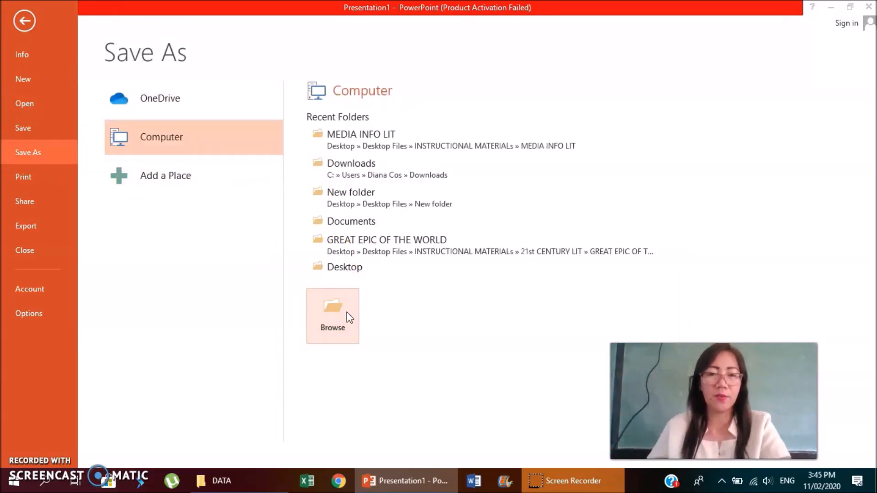
click(332, 316)
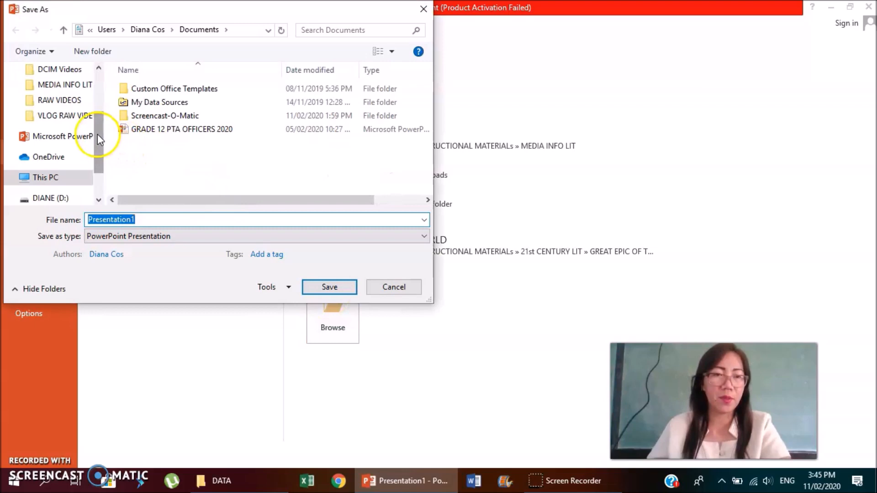
scroll(down, 3)
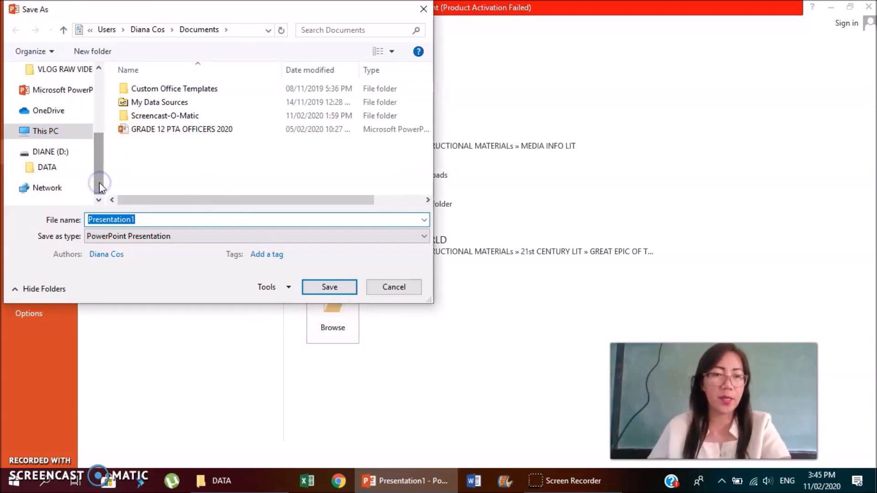
click(51, 167)
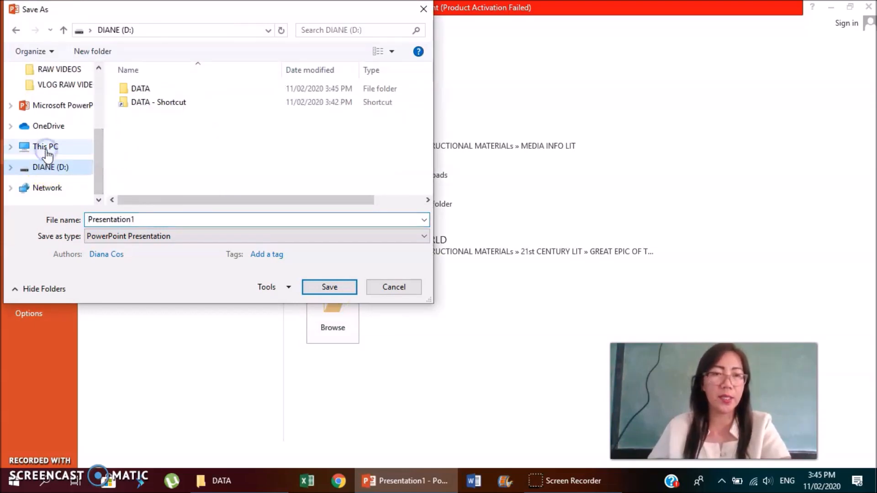
double_click(140, 88)
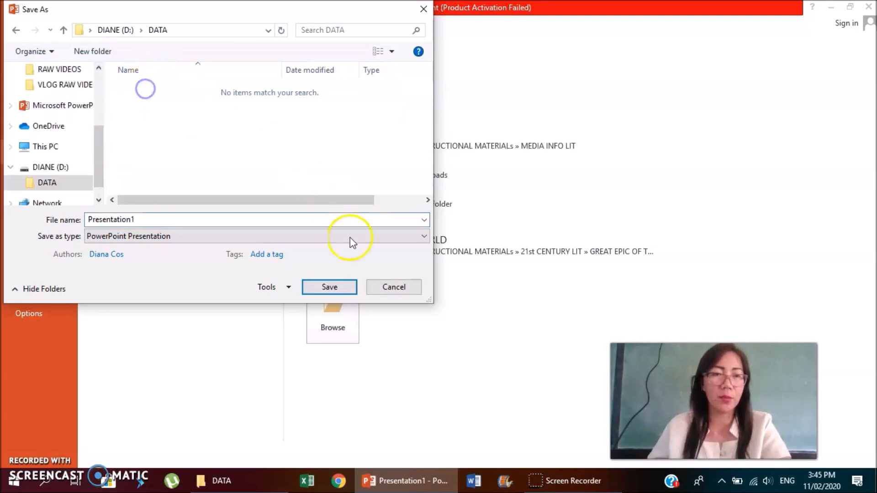
click(329, 287)
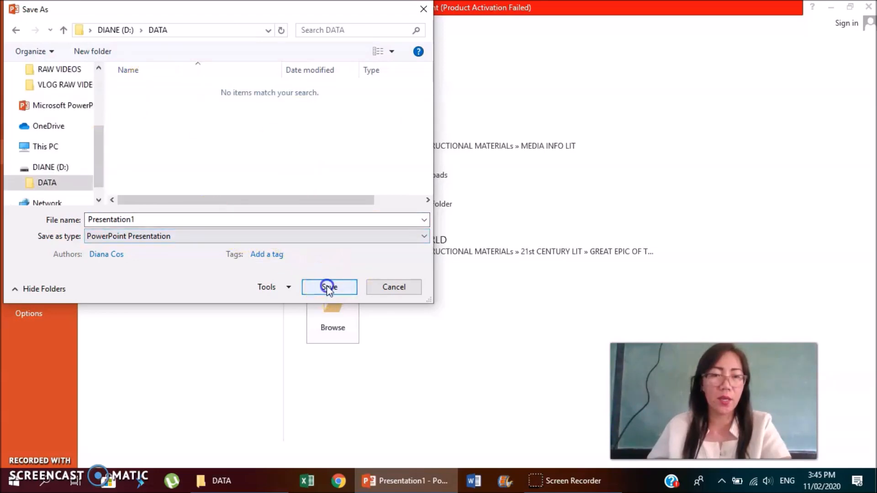
click(329, 286)
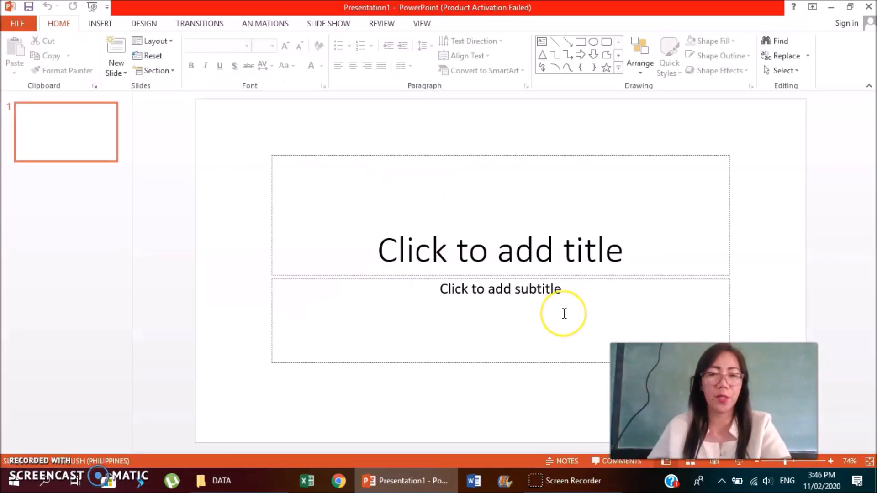
mouse_move(678, 89)
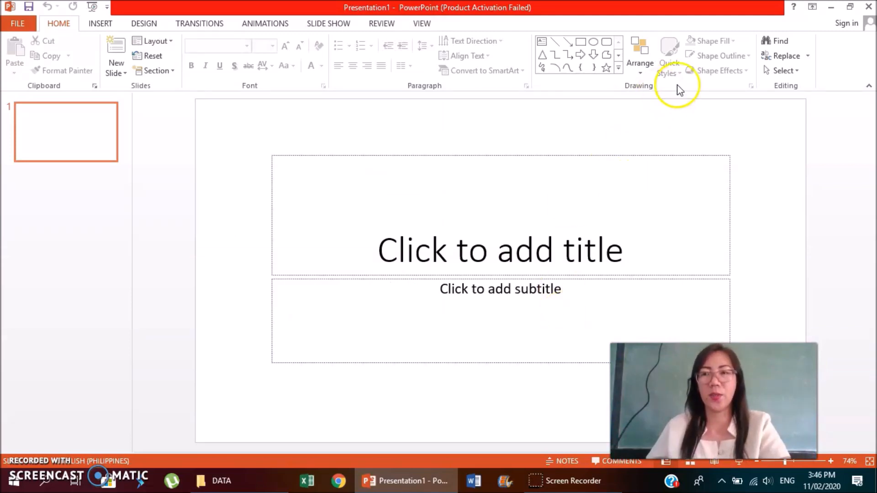
mouse_move(767, 157)
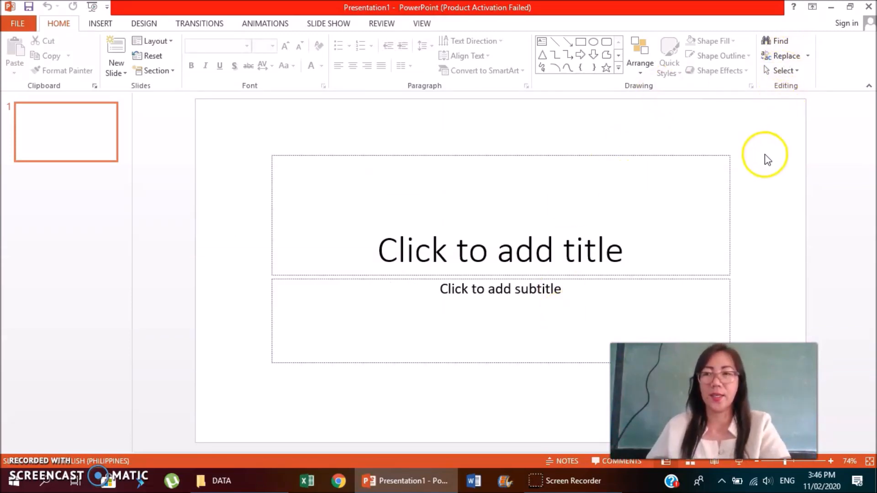
Step: Check that DATA lists Presentation1, Doc1 and VIRUS.EXE, then close the window
click(221, 480)
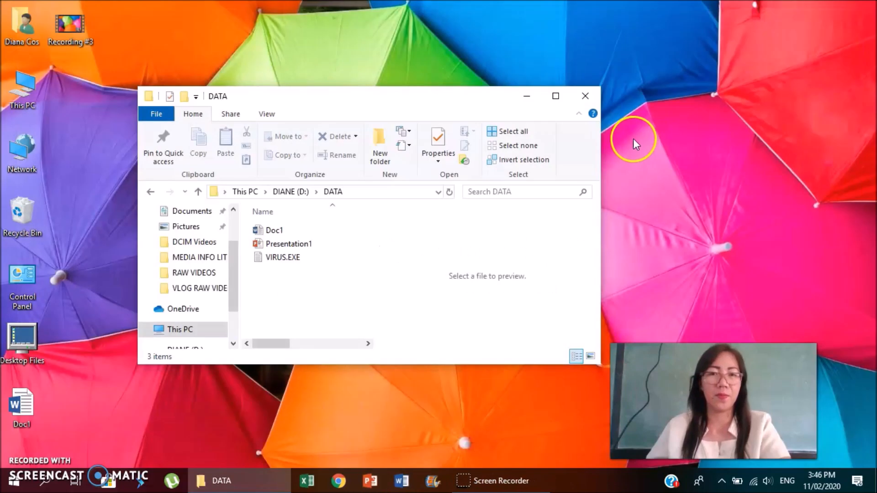
mouse_move(585, 96)
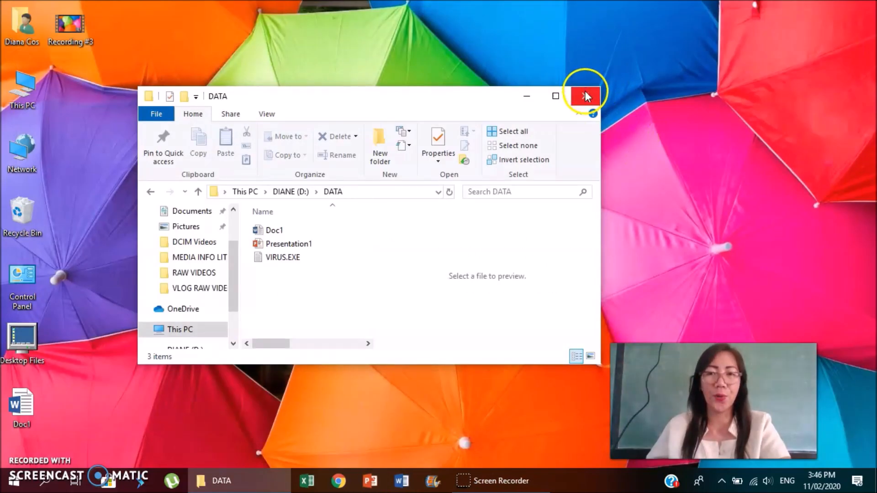
click(585, 95)
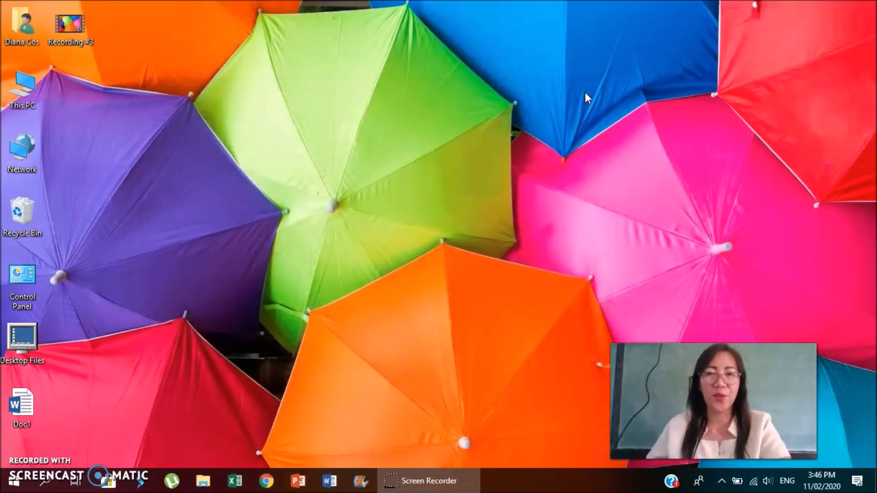
mouse_move(515, 132)
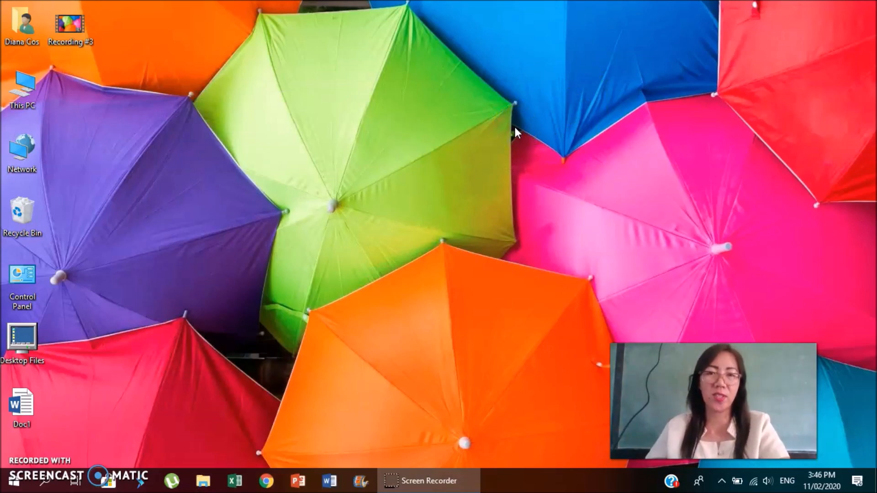
mouse_move(65, 447)
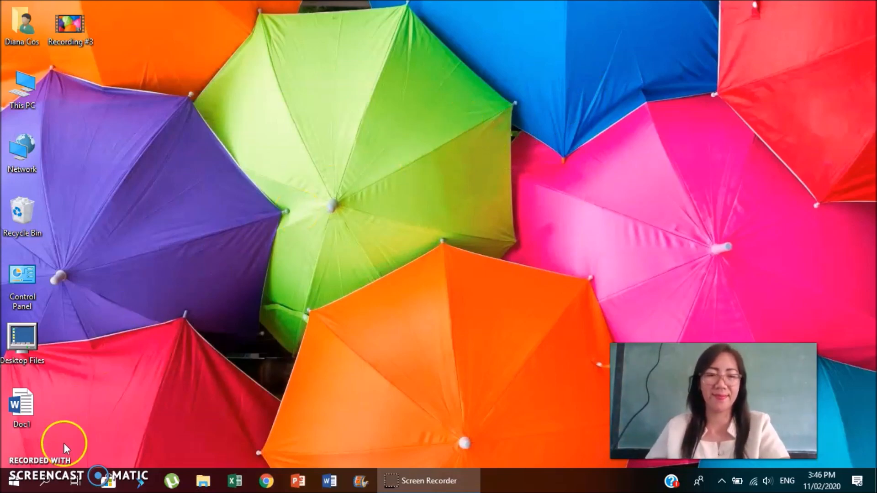